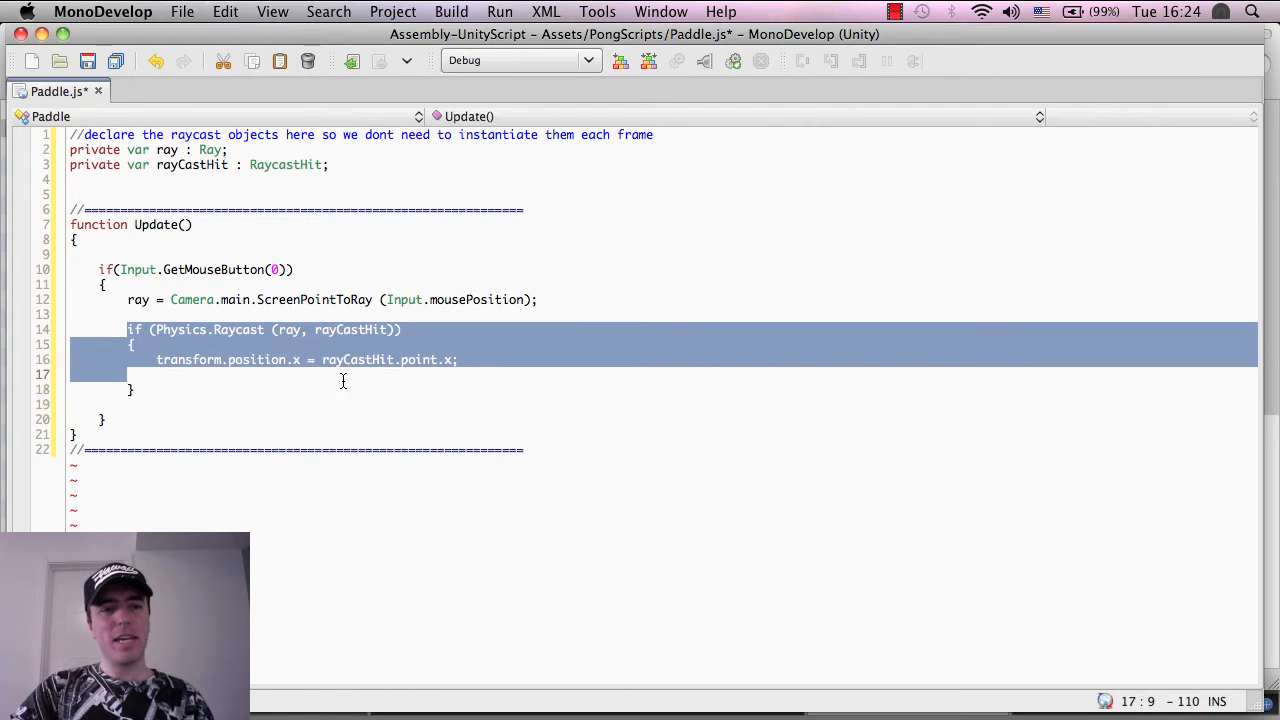
- Review the Physics.Raycast call and the line that sets the paddle's x position in Paddle.js
double_click(200, 330)
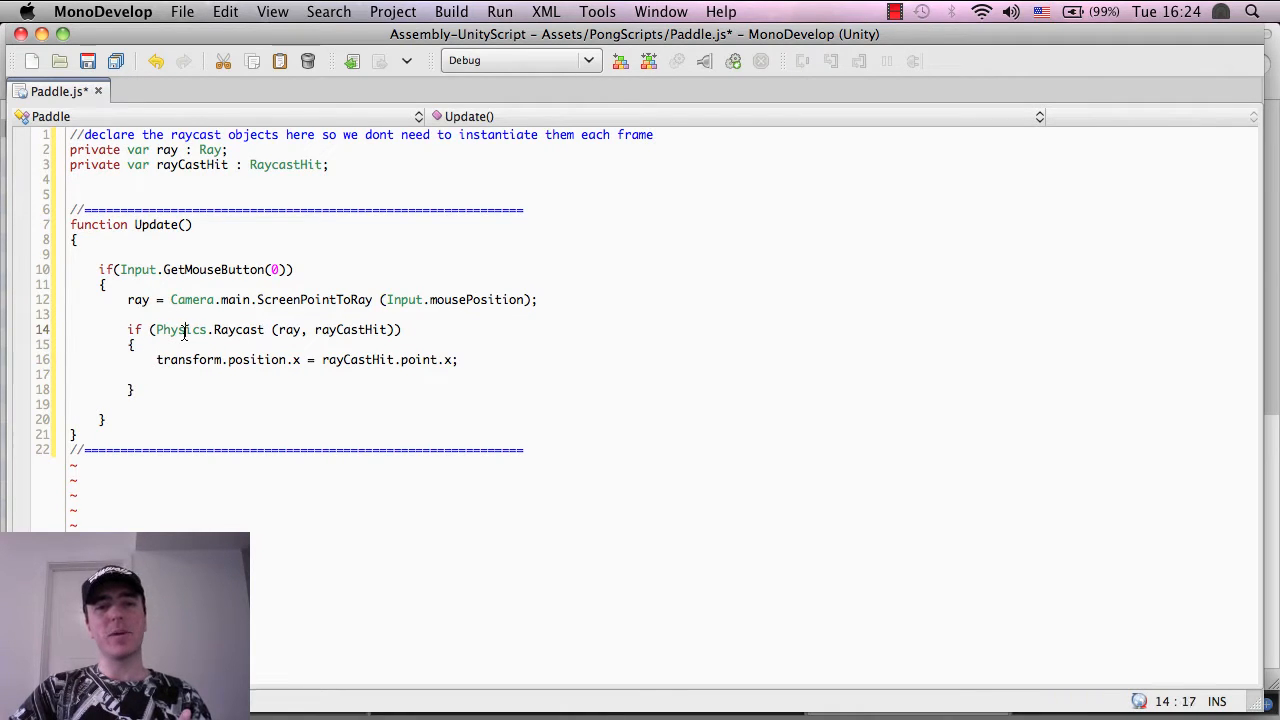
double_click(180, 328)
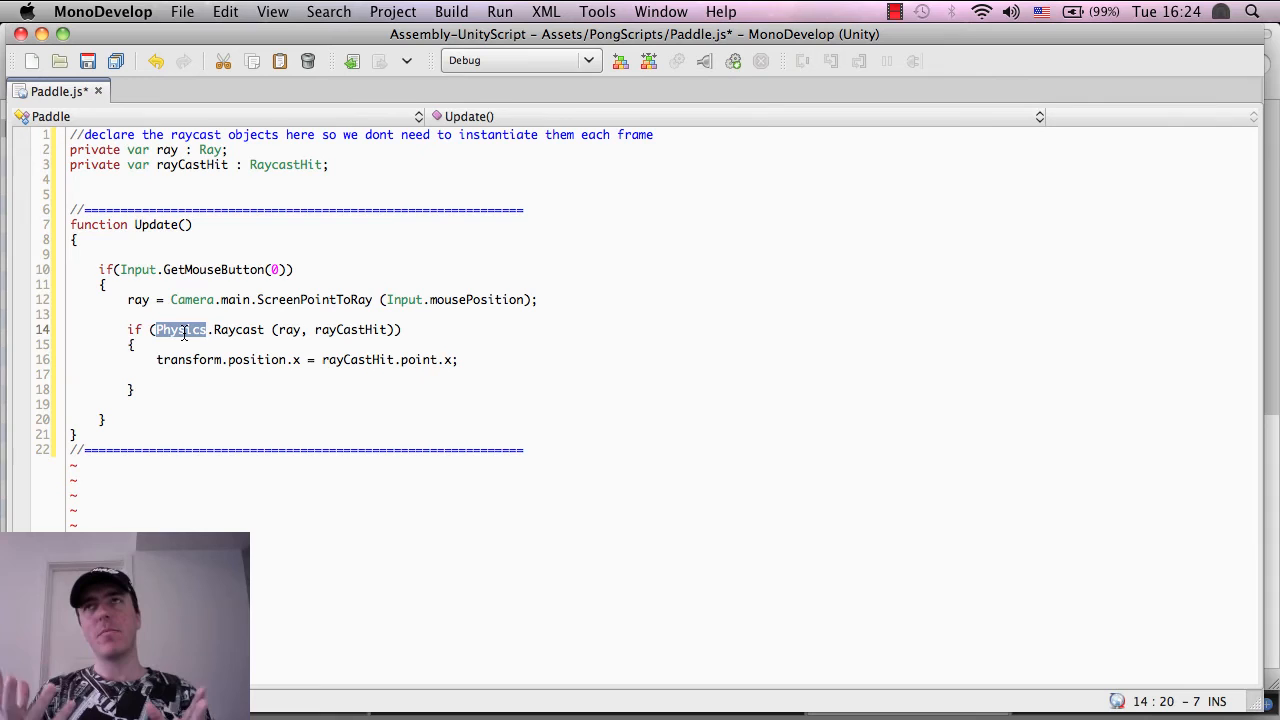
double_click(238, 328)
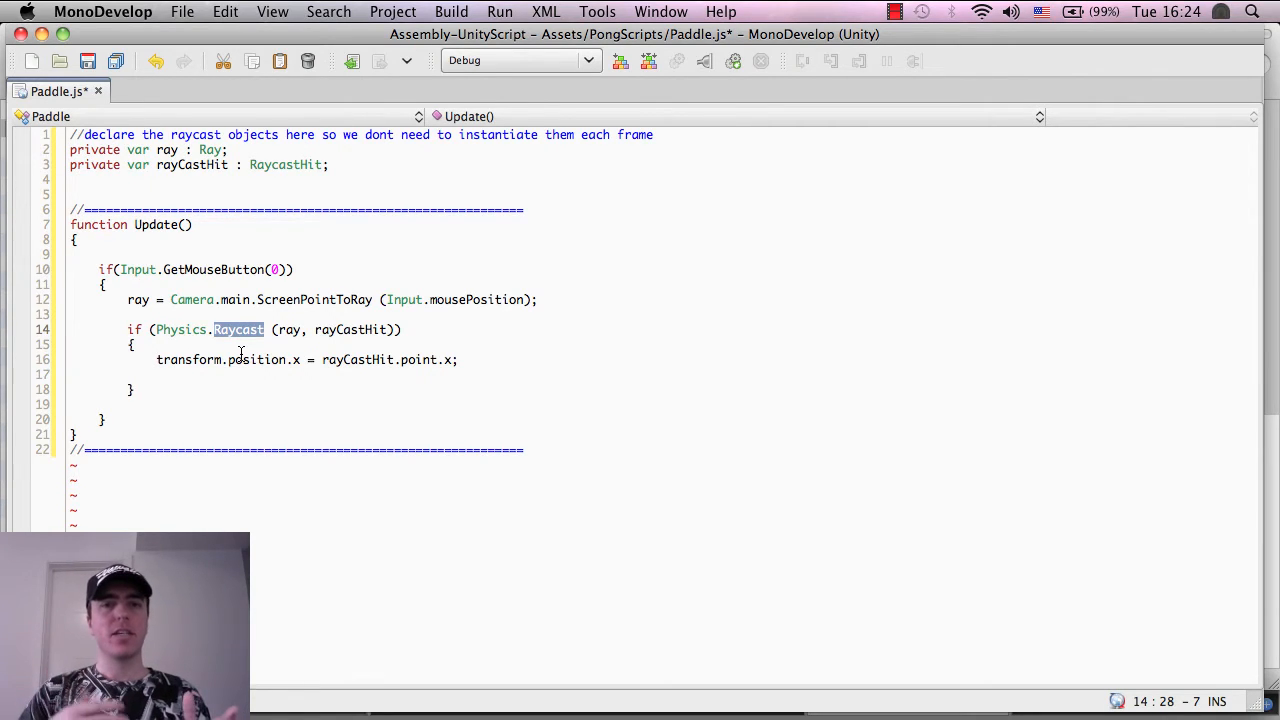
double_click(180, 328)
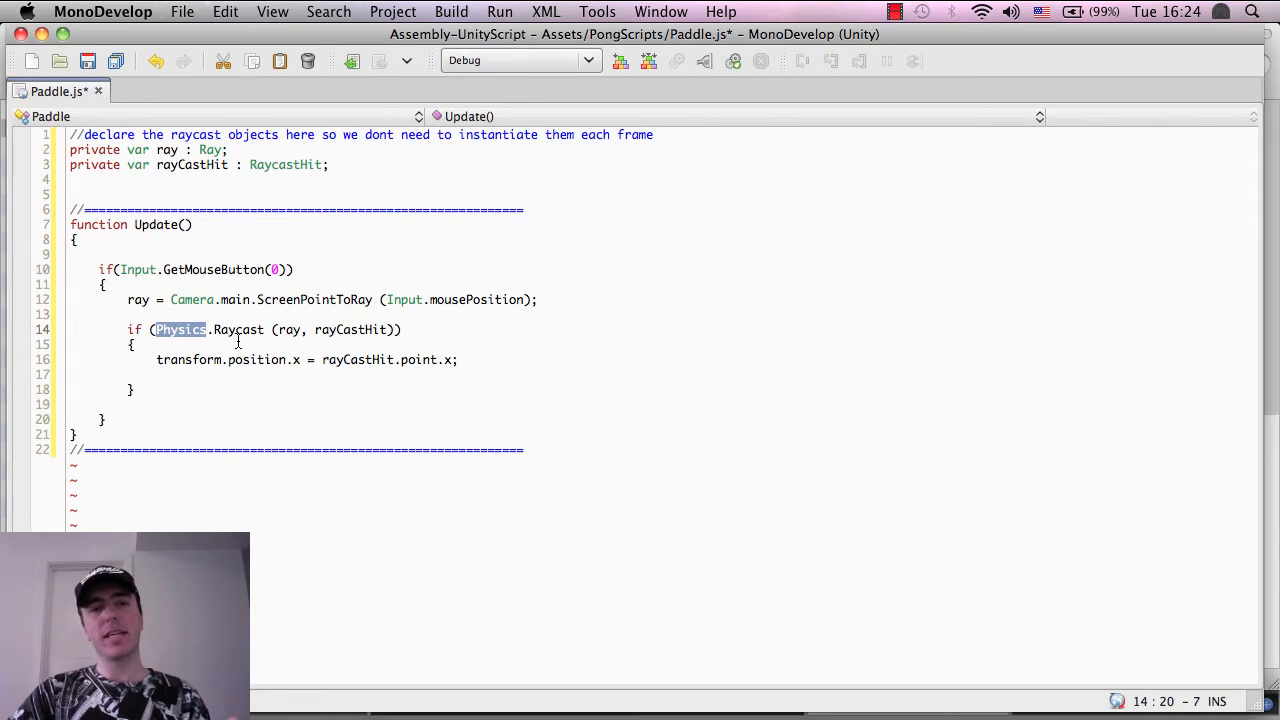
double_click(238, 328)
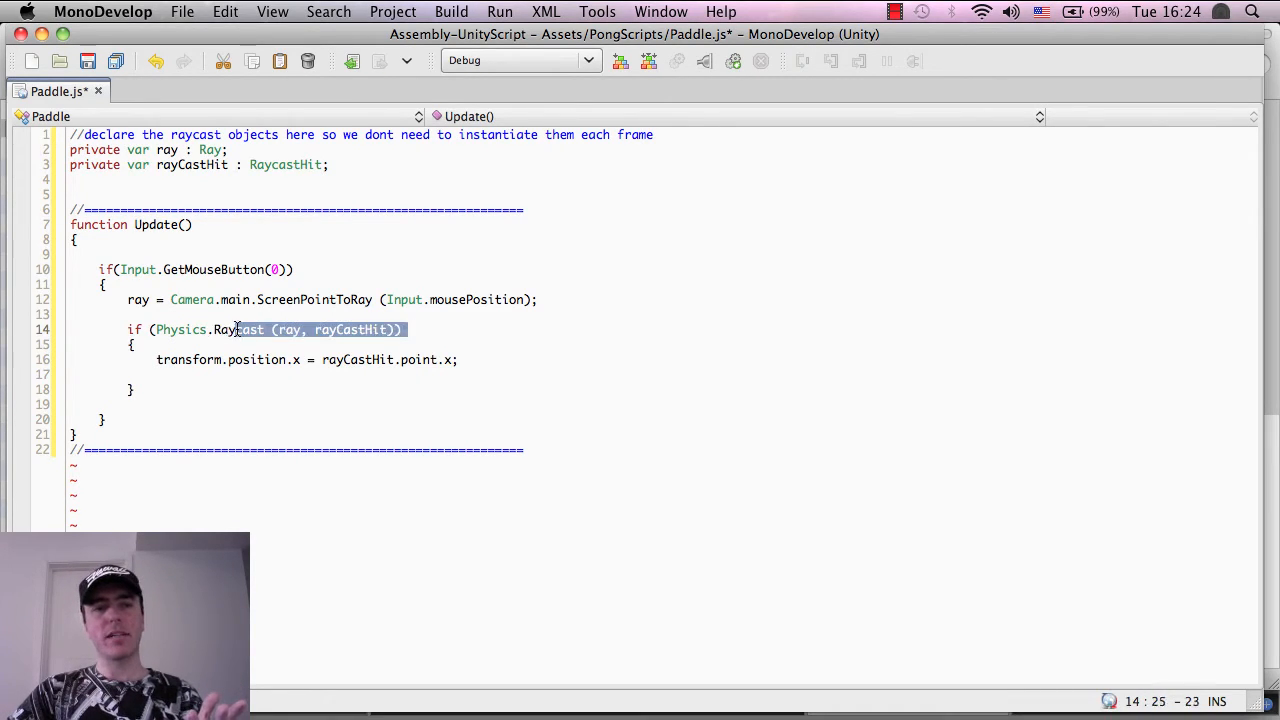
left_click(160, 328)
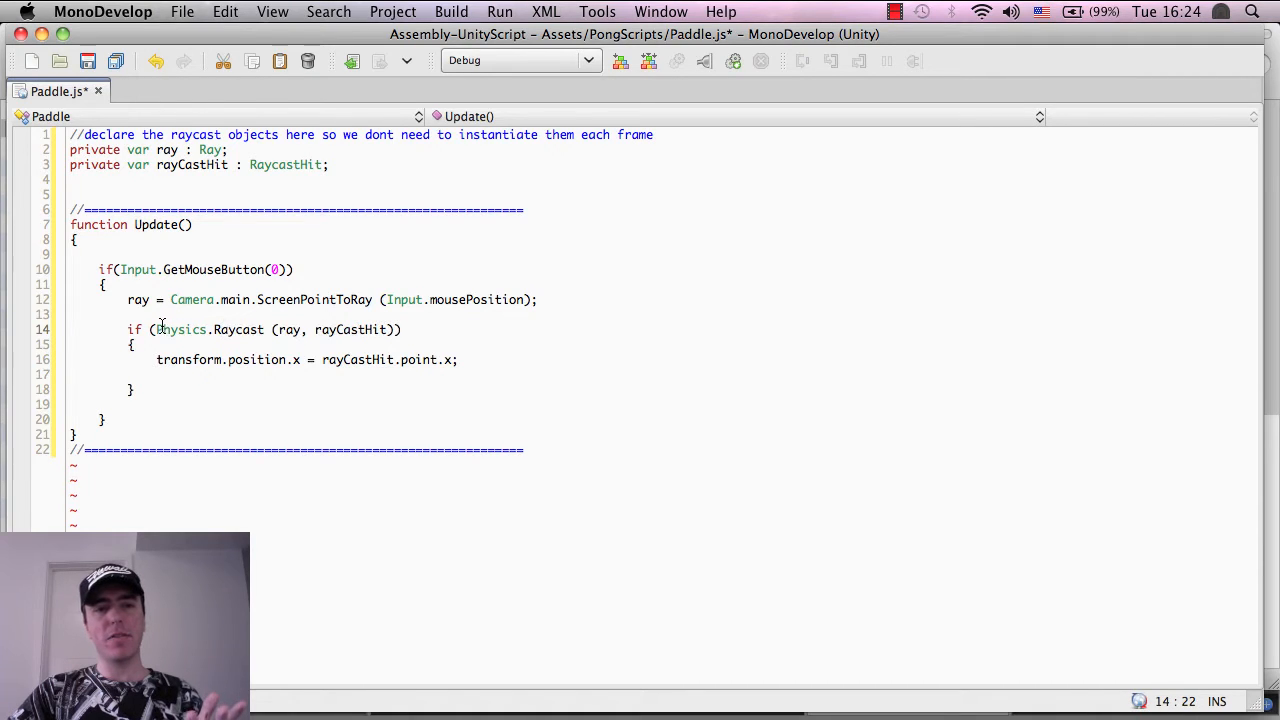
left_click_drag(158, 330, 398, 330)
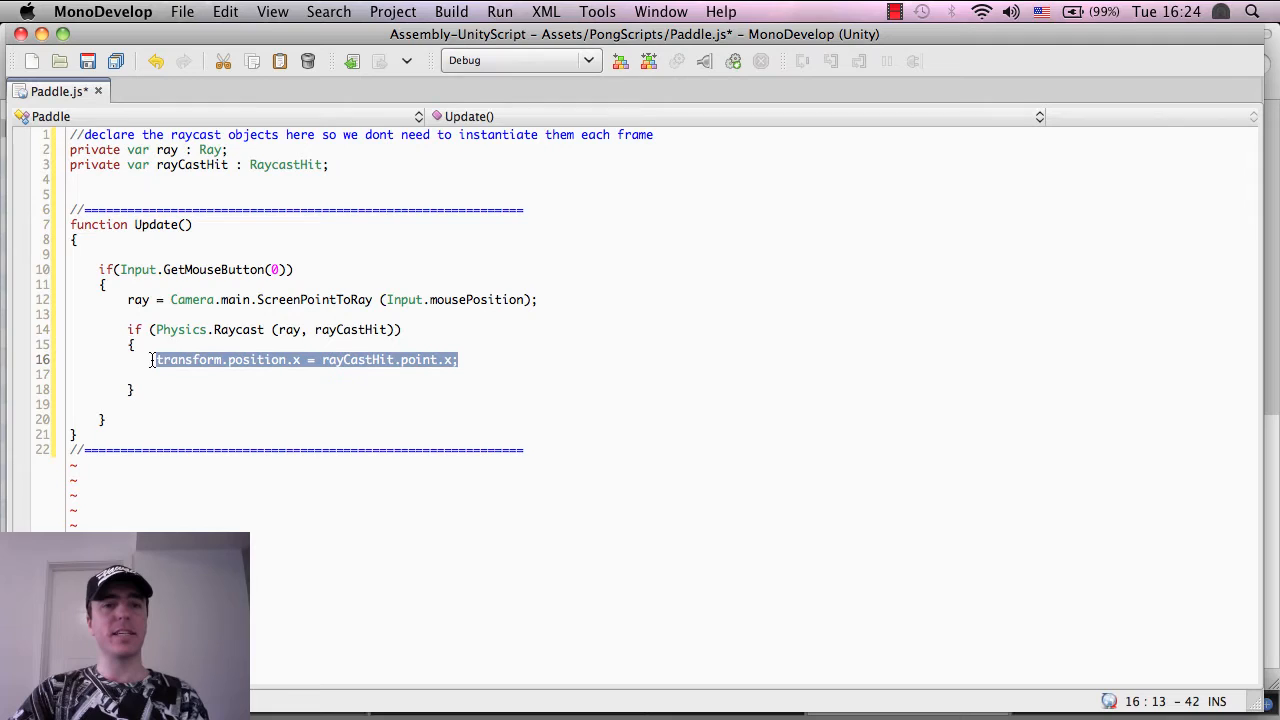
left_click(292, 328)
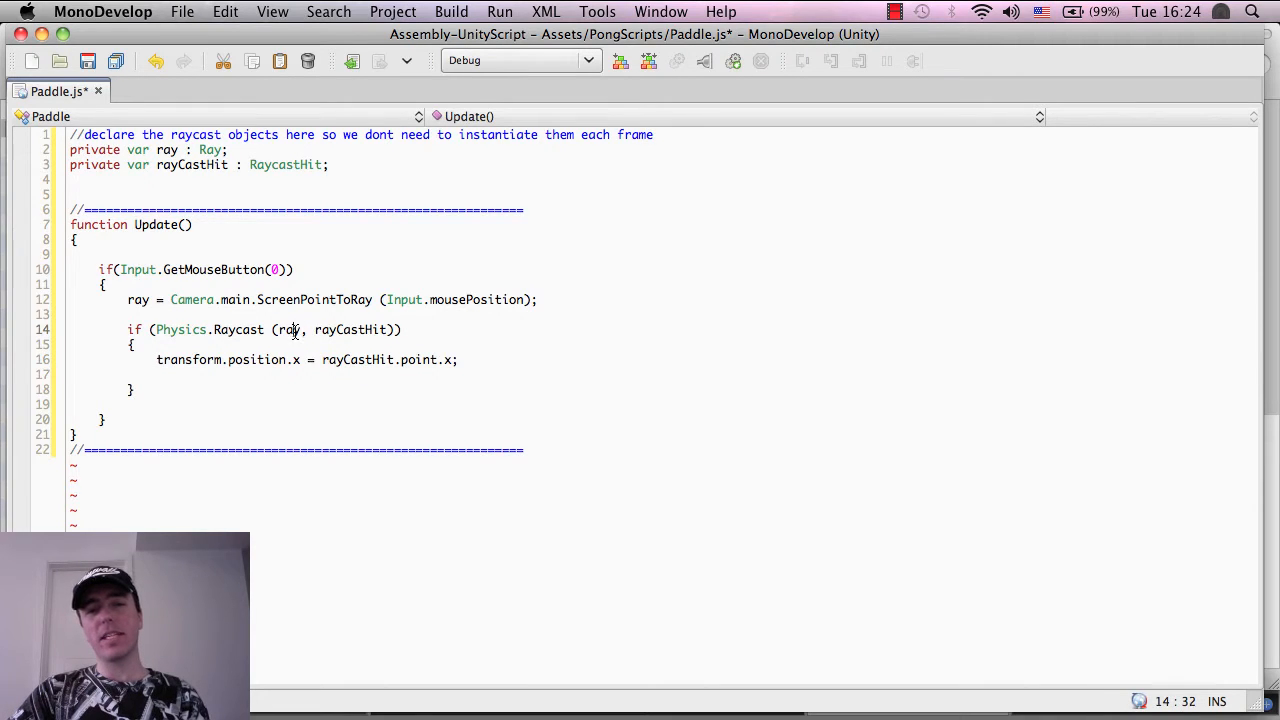
- Walk through the ray and rayCastHit arguments and the transform point.x assignment in the script
double_click(288, 330)
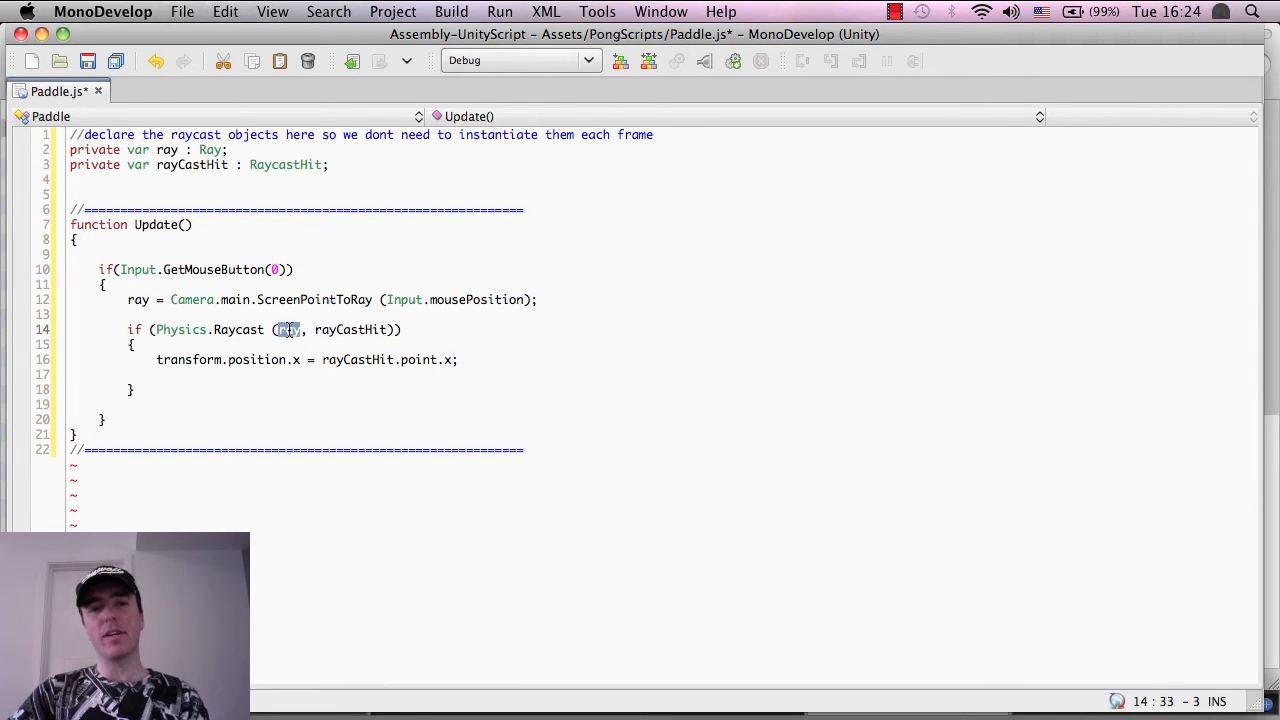
double_click(352, 328)
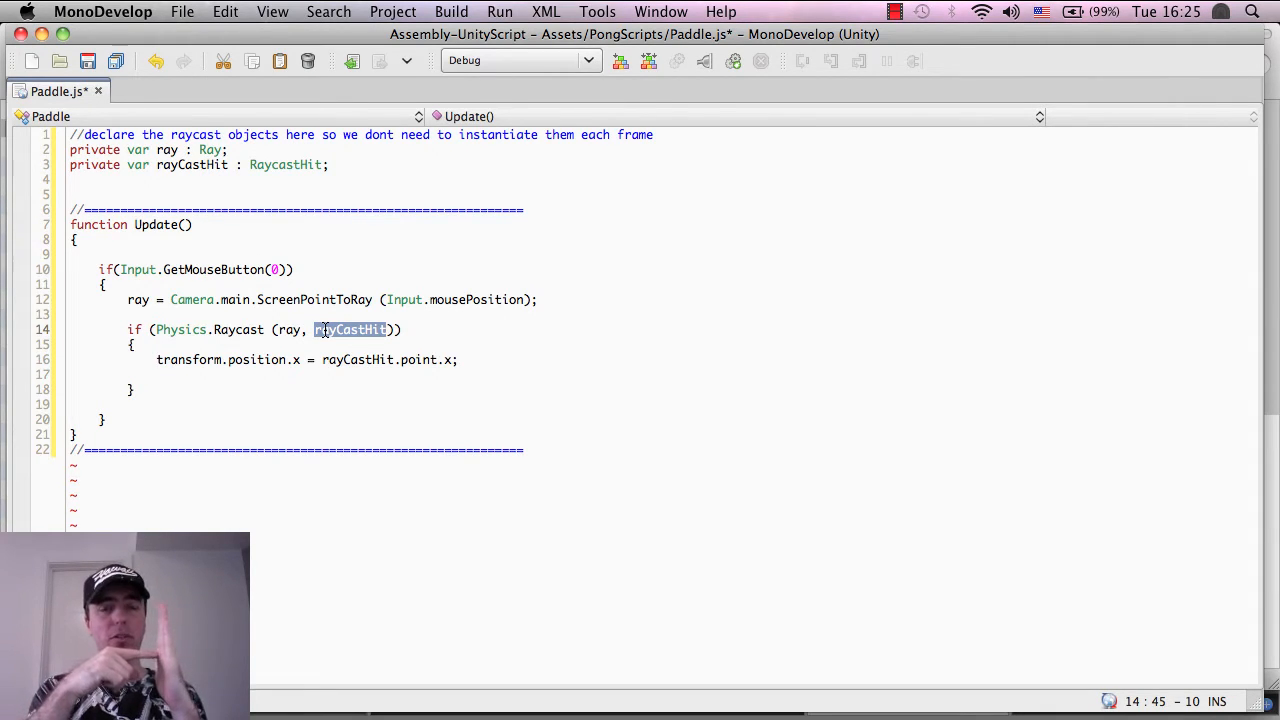
left_click(336, 330)
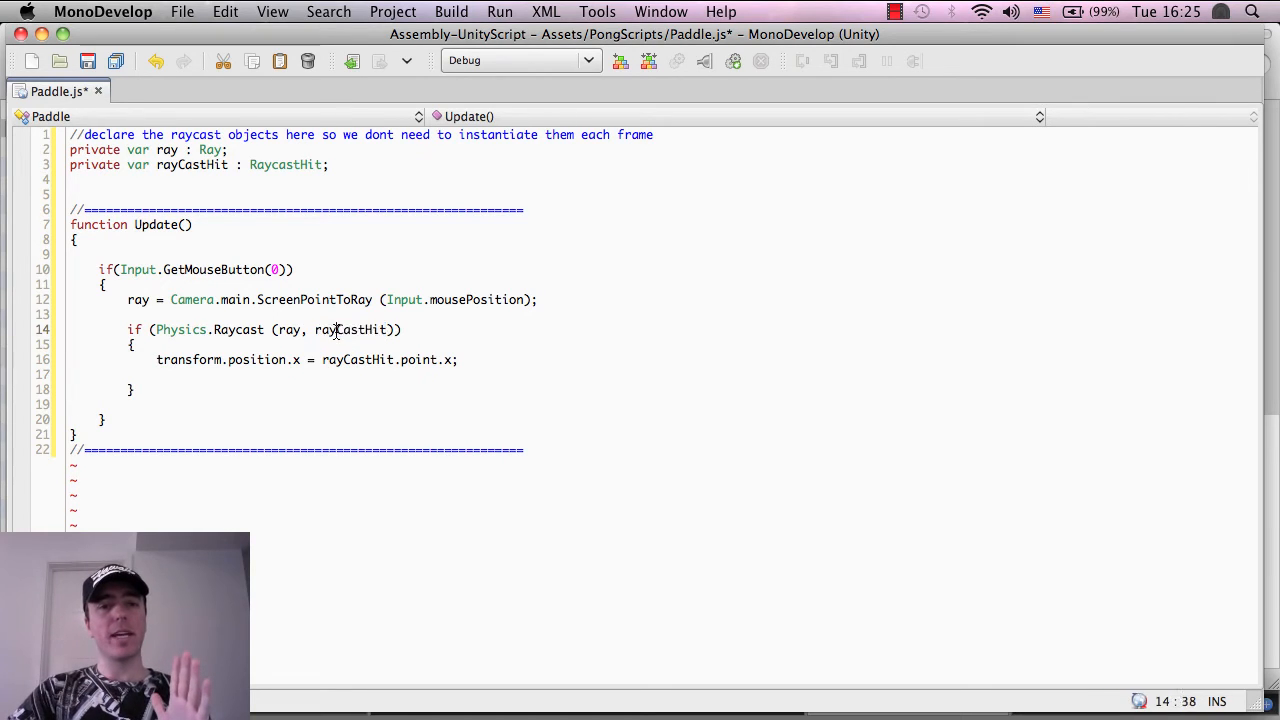
double_click(350, 328)
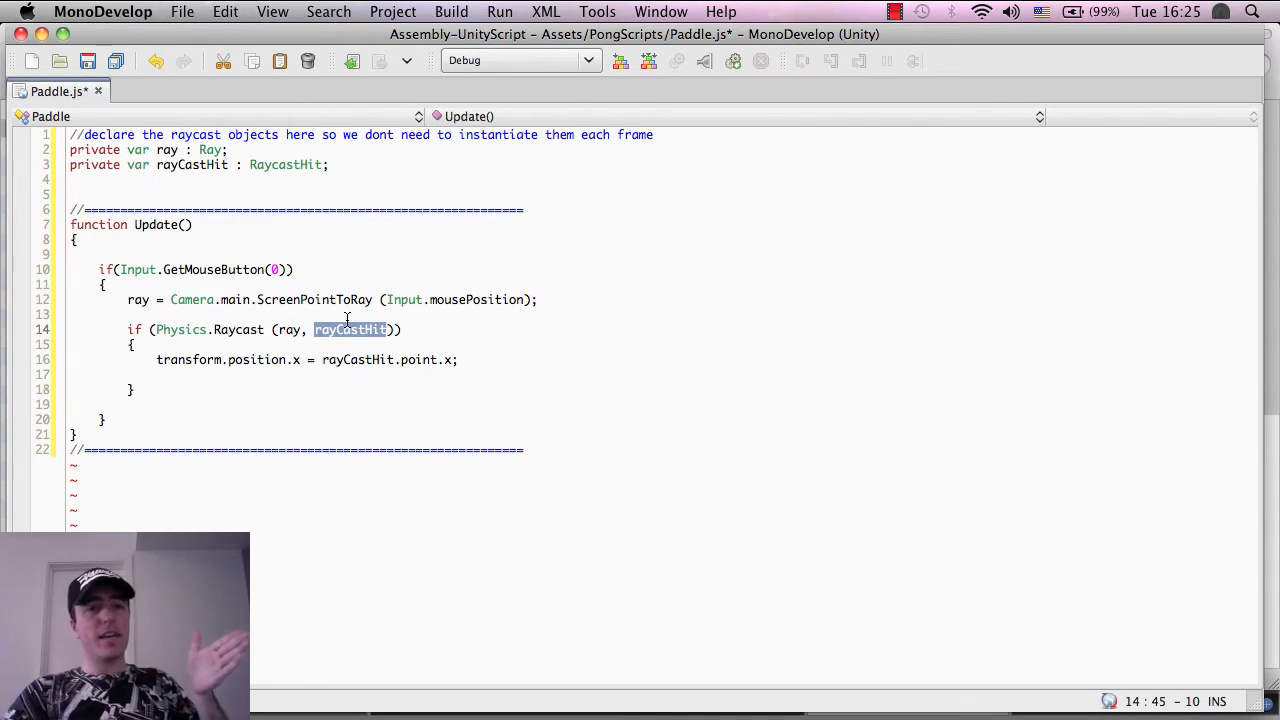
double_click(192, 164)
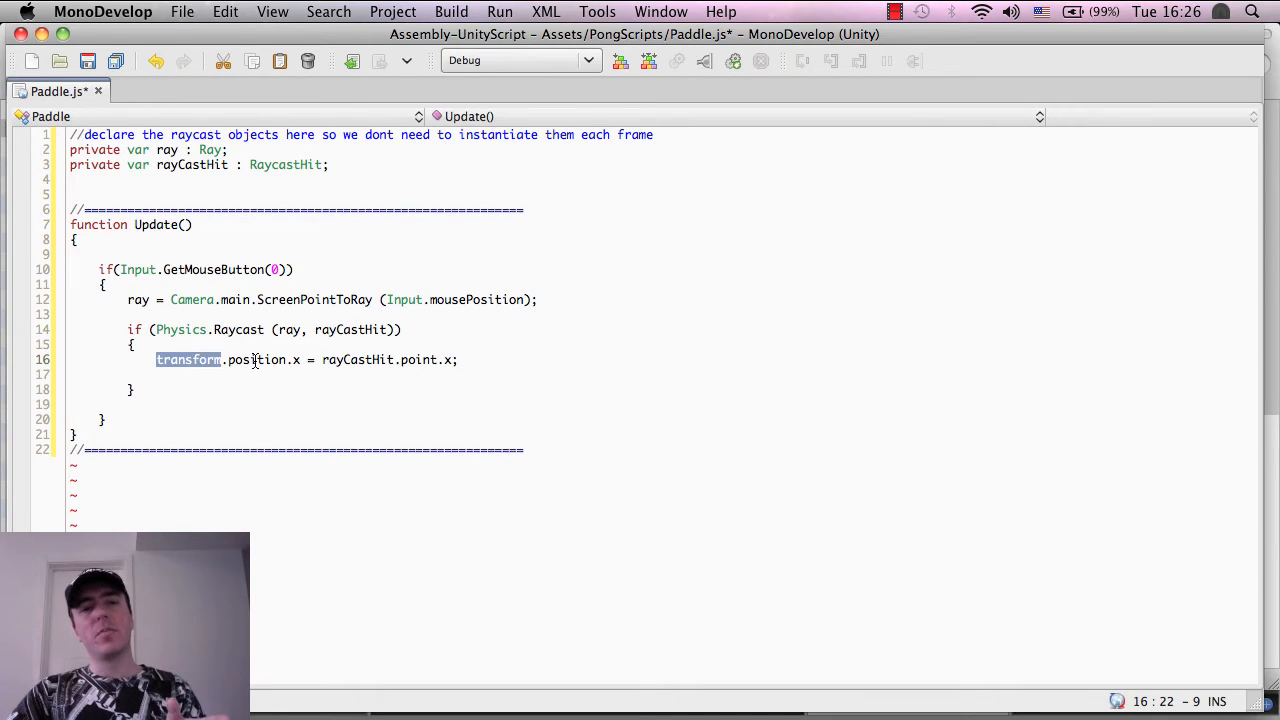
left_click(292, 360)
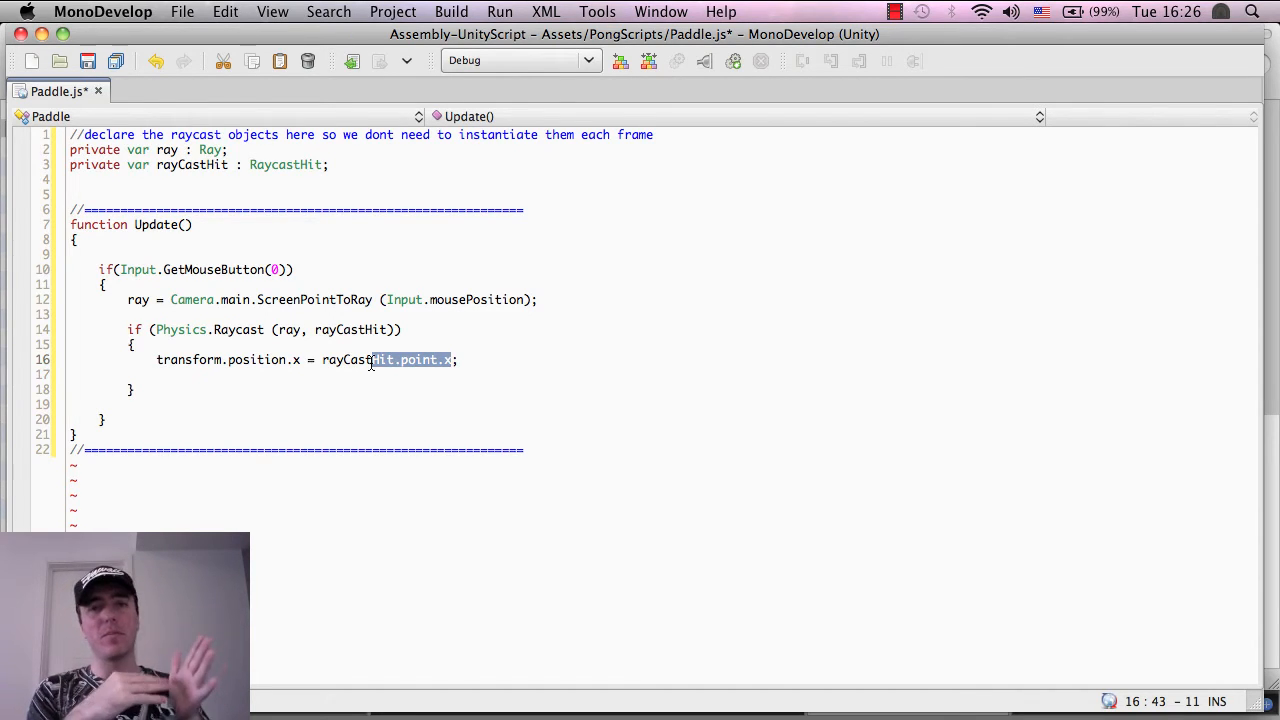
left_click(184, 390)
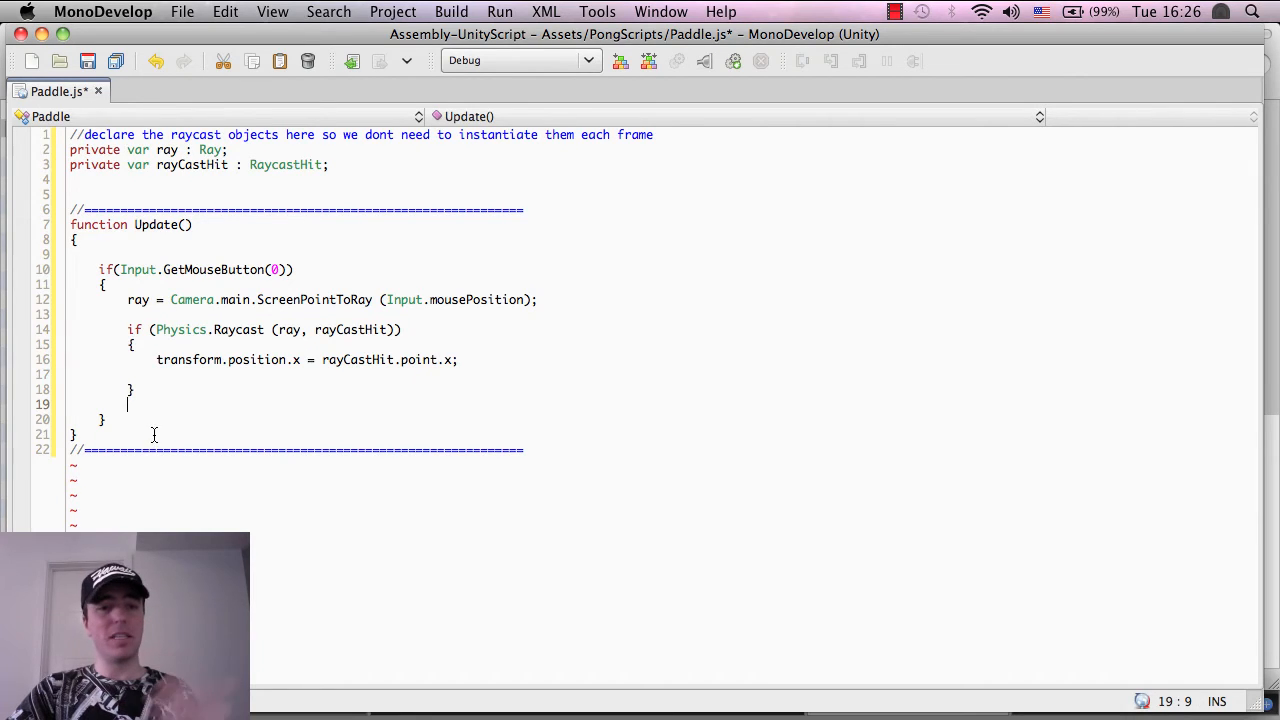
left_click(148, 448)
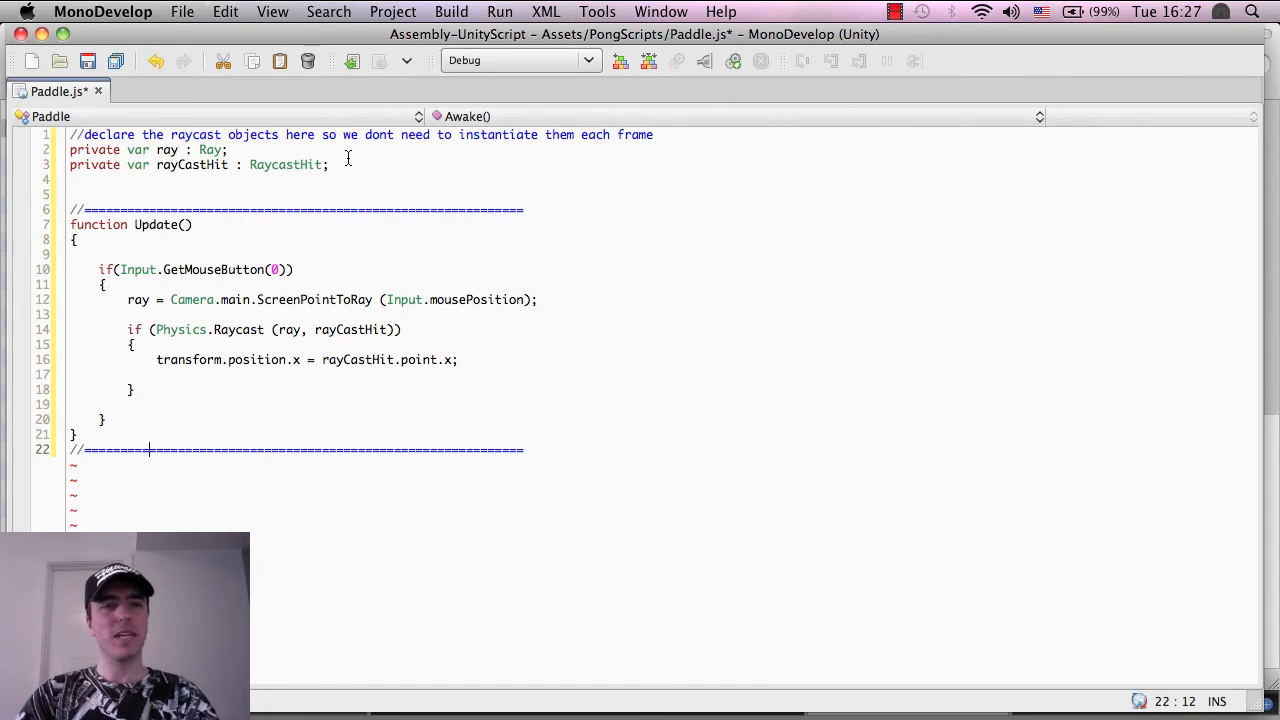
- Save Paddle.js and show the updated raycast Update code on the Paddle script asset in Unity
left_click(182, 12)
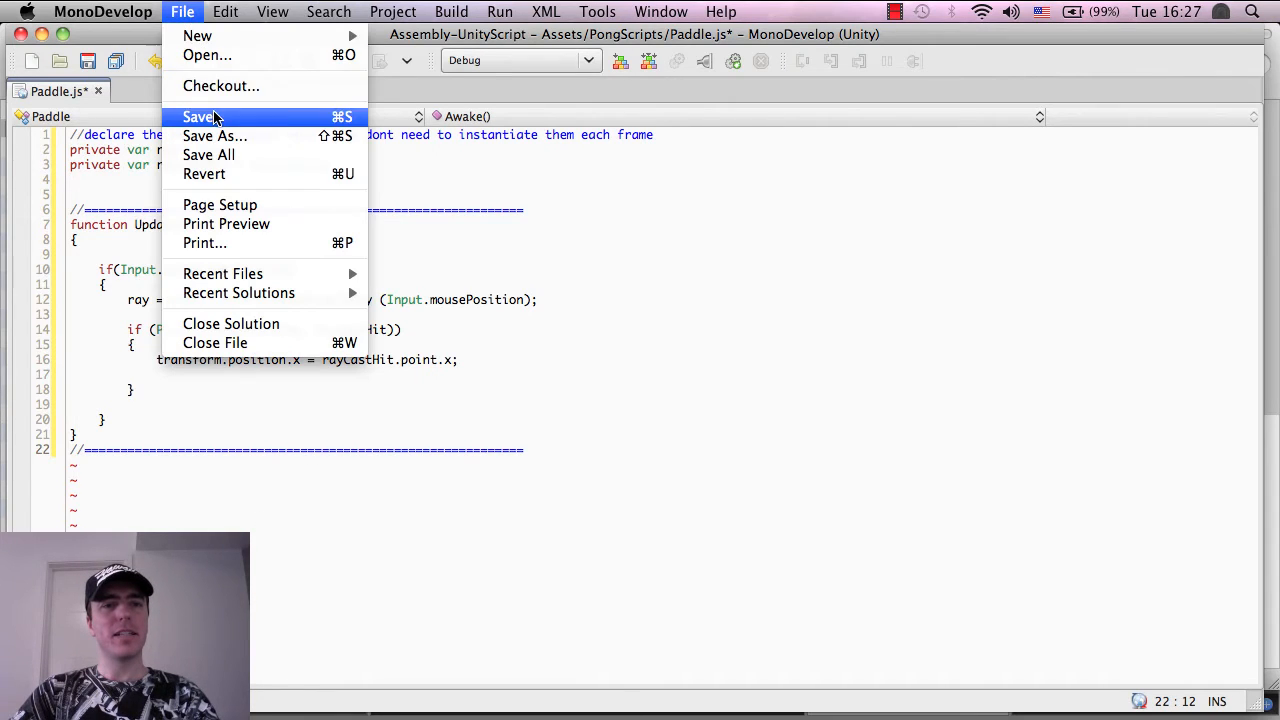
left_click(198, 116)
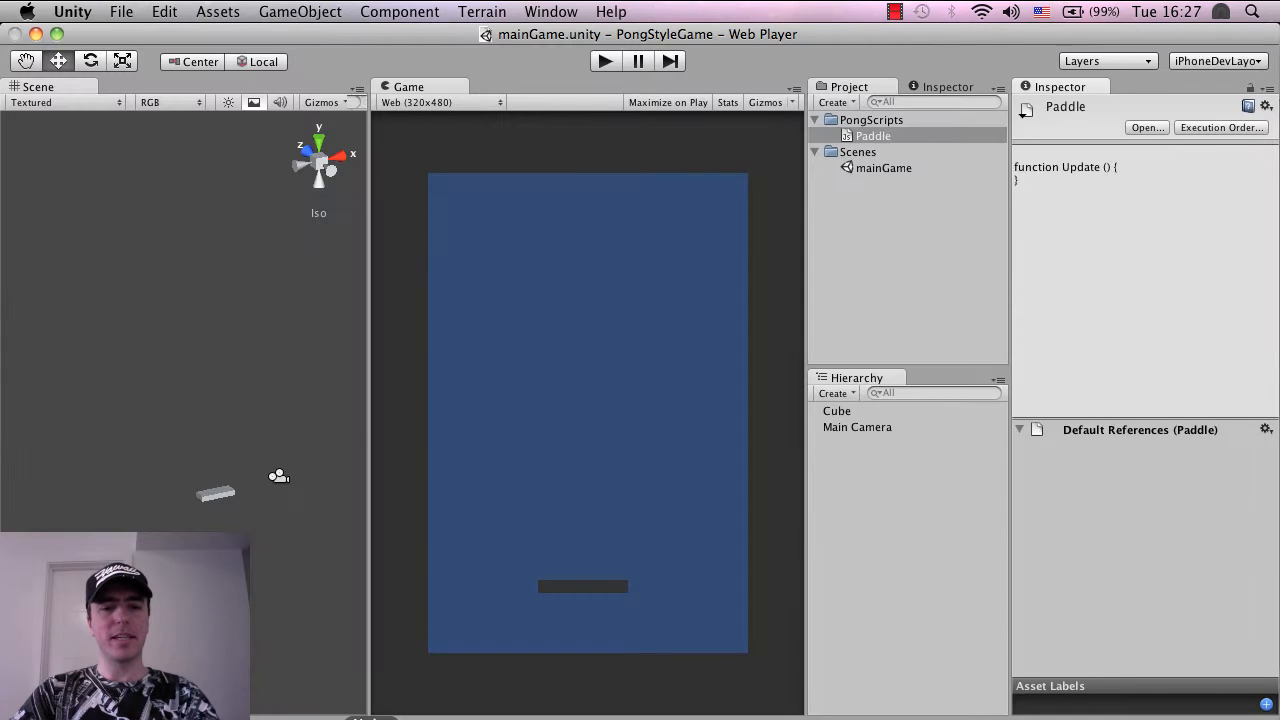
left_click(872, 136)
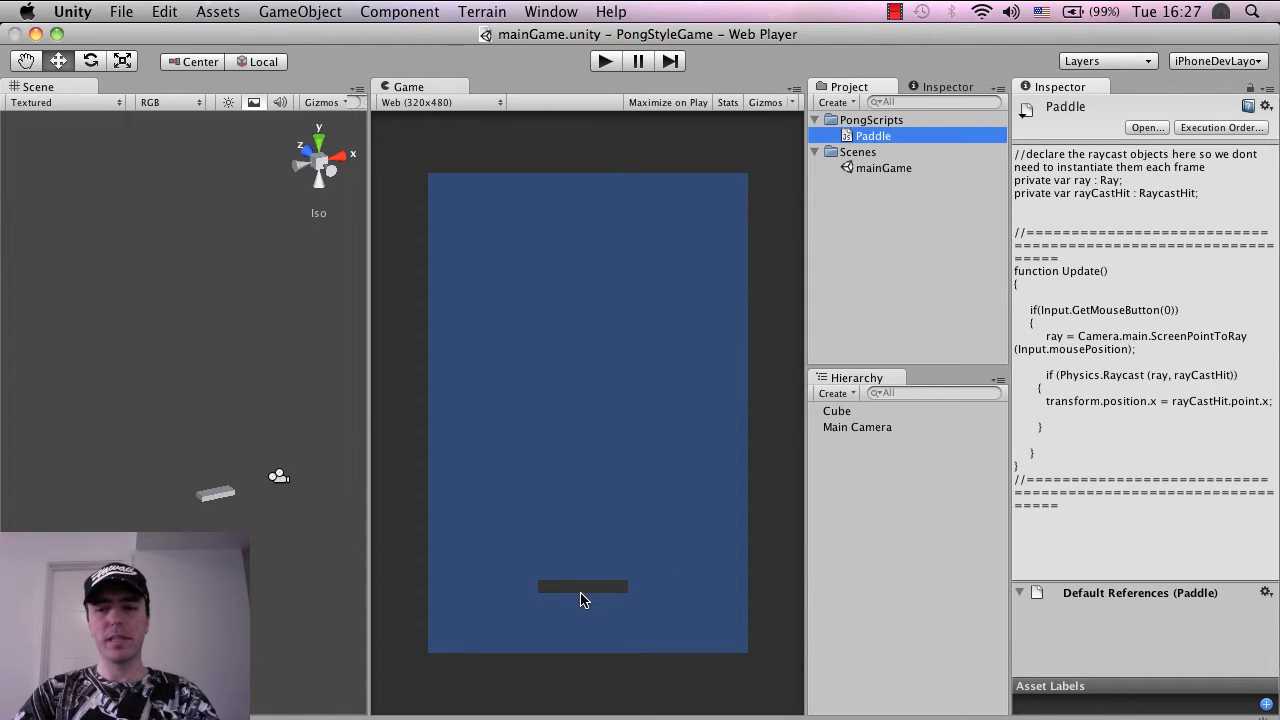
mouse_move(800, 568)
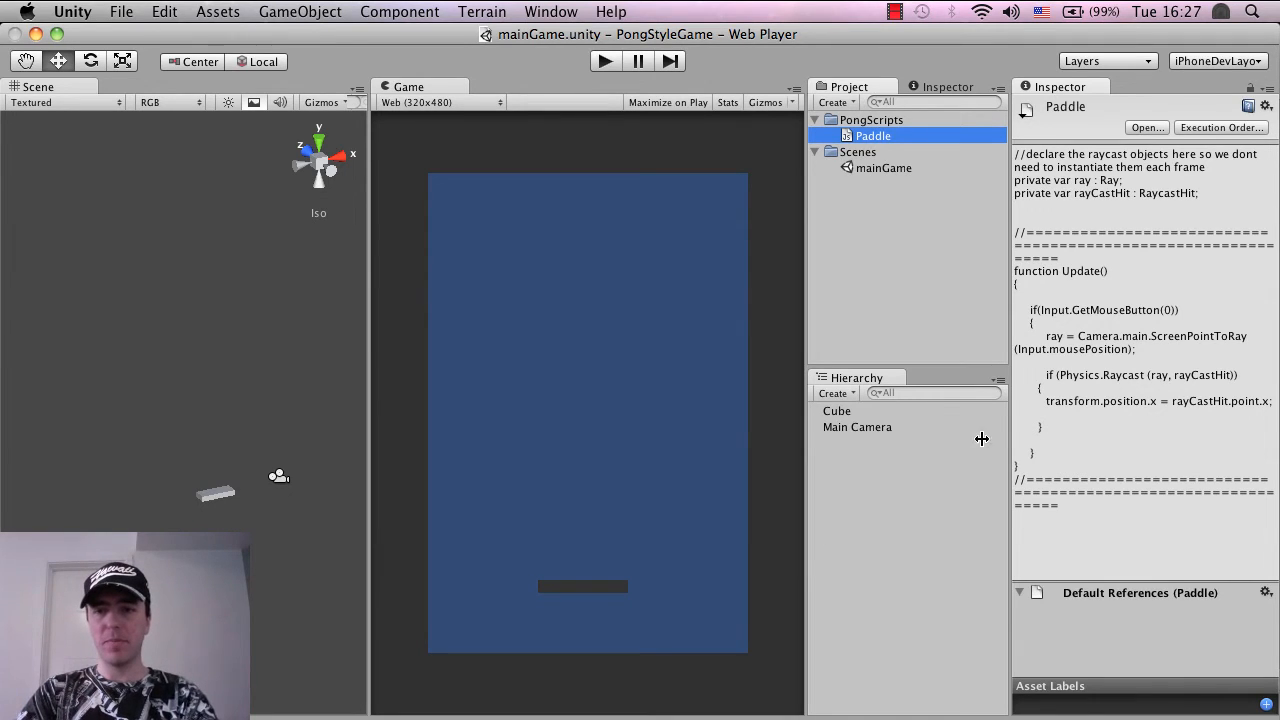
mouse_move(970, 604)
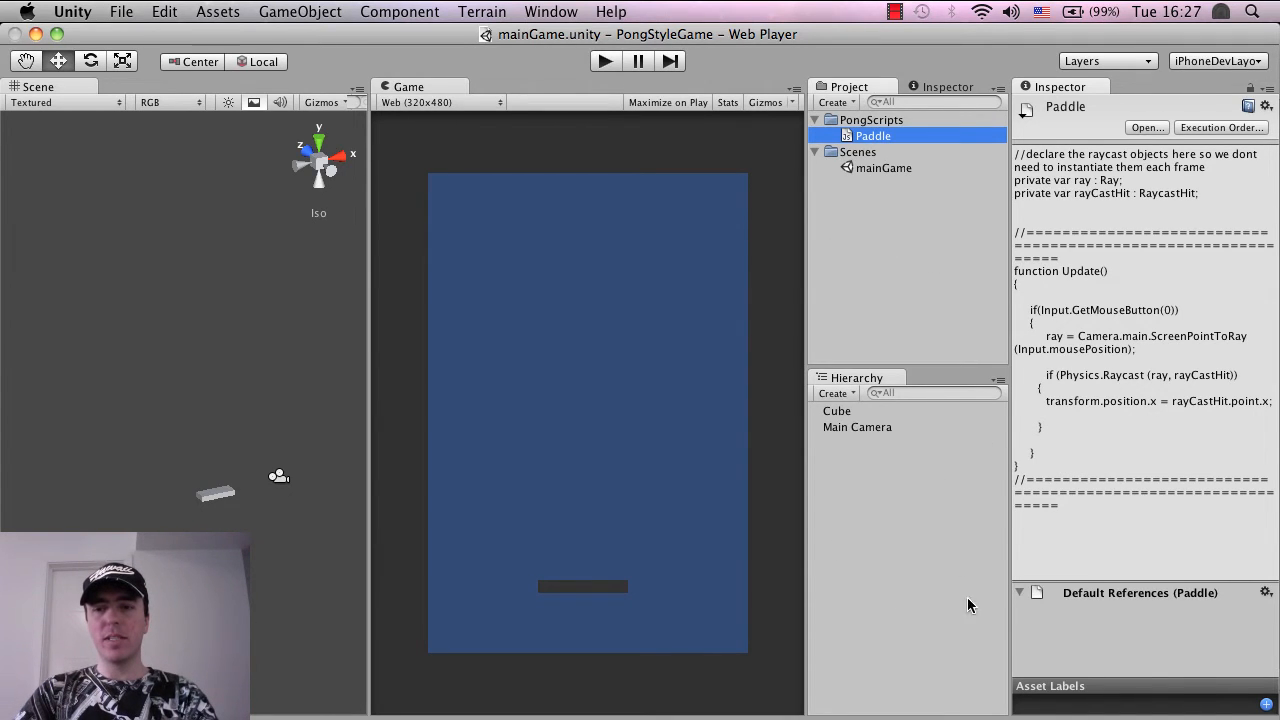
mouse_move(1164, 492)
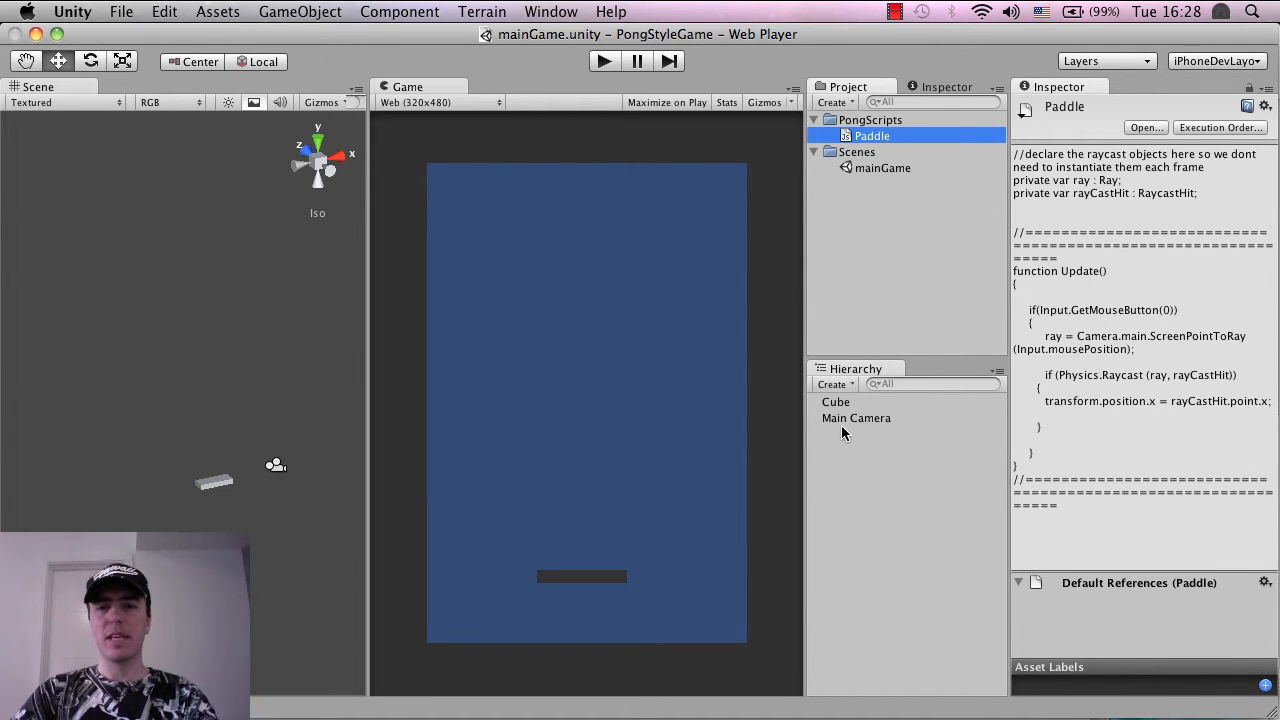
mouse_move(888, 444)
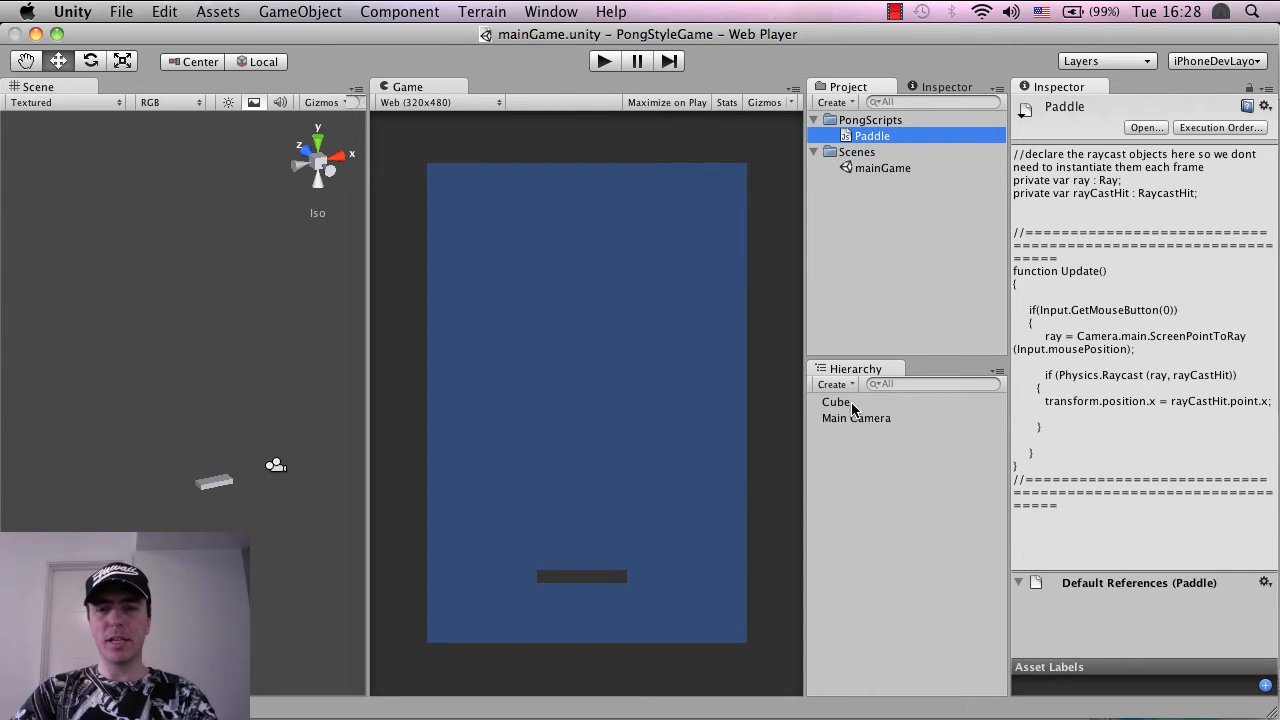
- Attach the Paddle script to the Cube object, checking the Main Camera's settings along the way
left_click(836, 400)
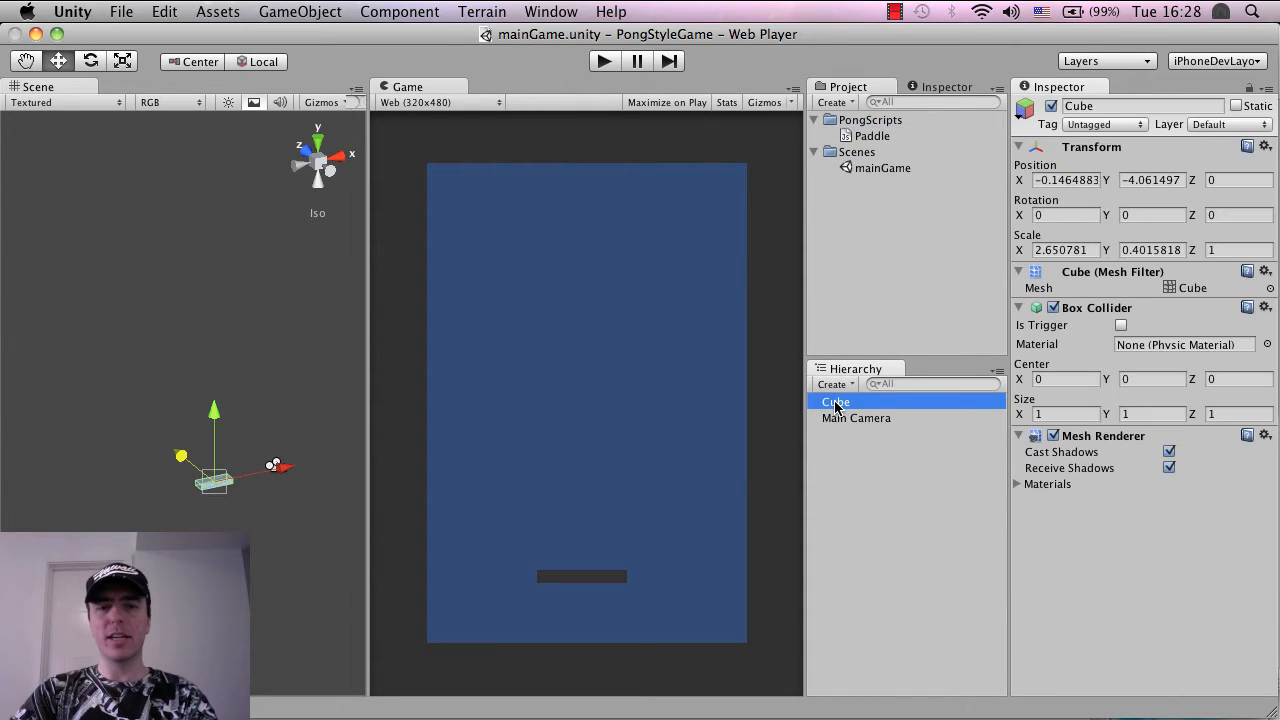
mouse_move(224, 508)
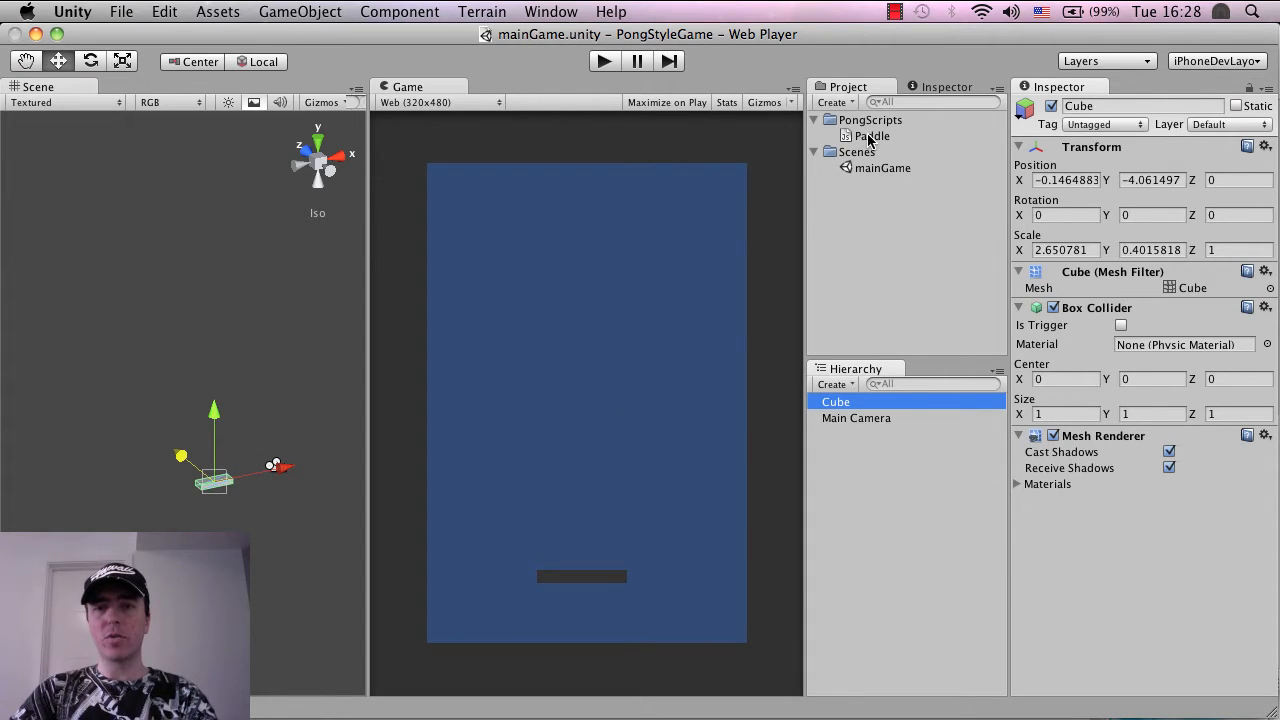
mouse_move(884, 140)
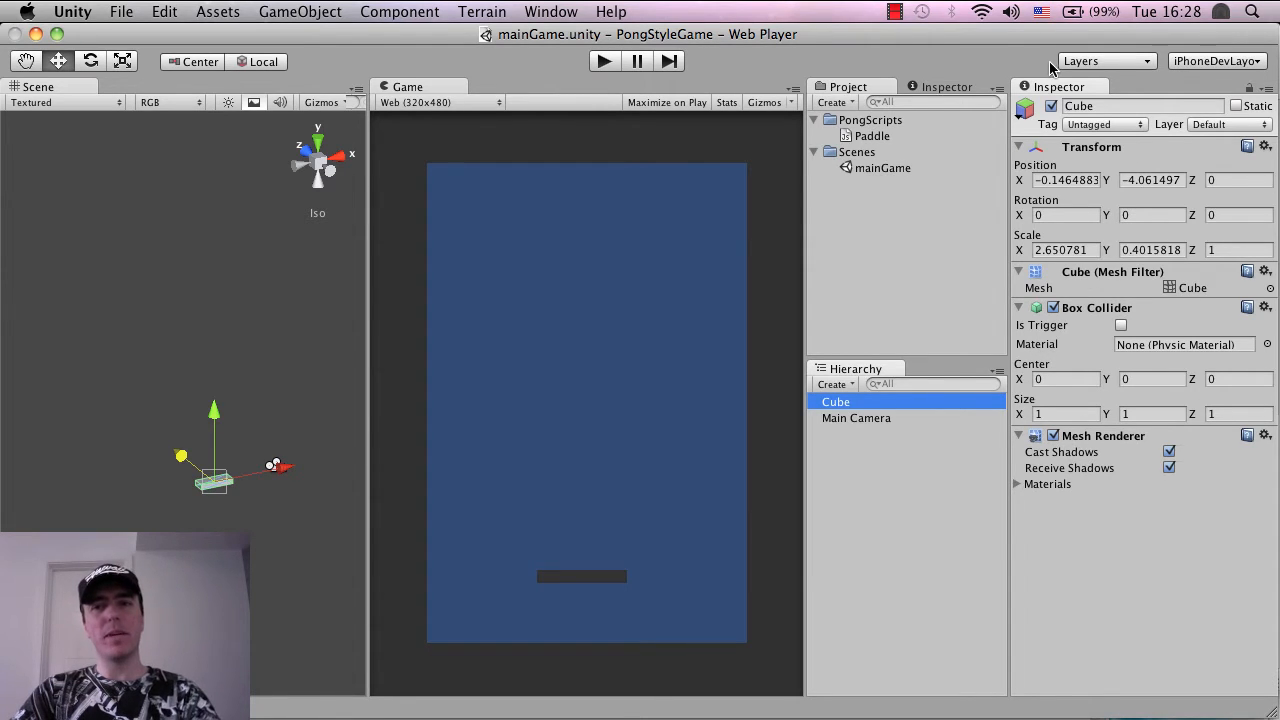
left_click(856, 418)
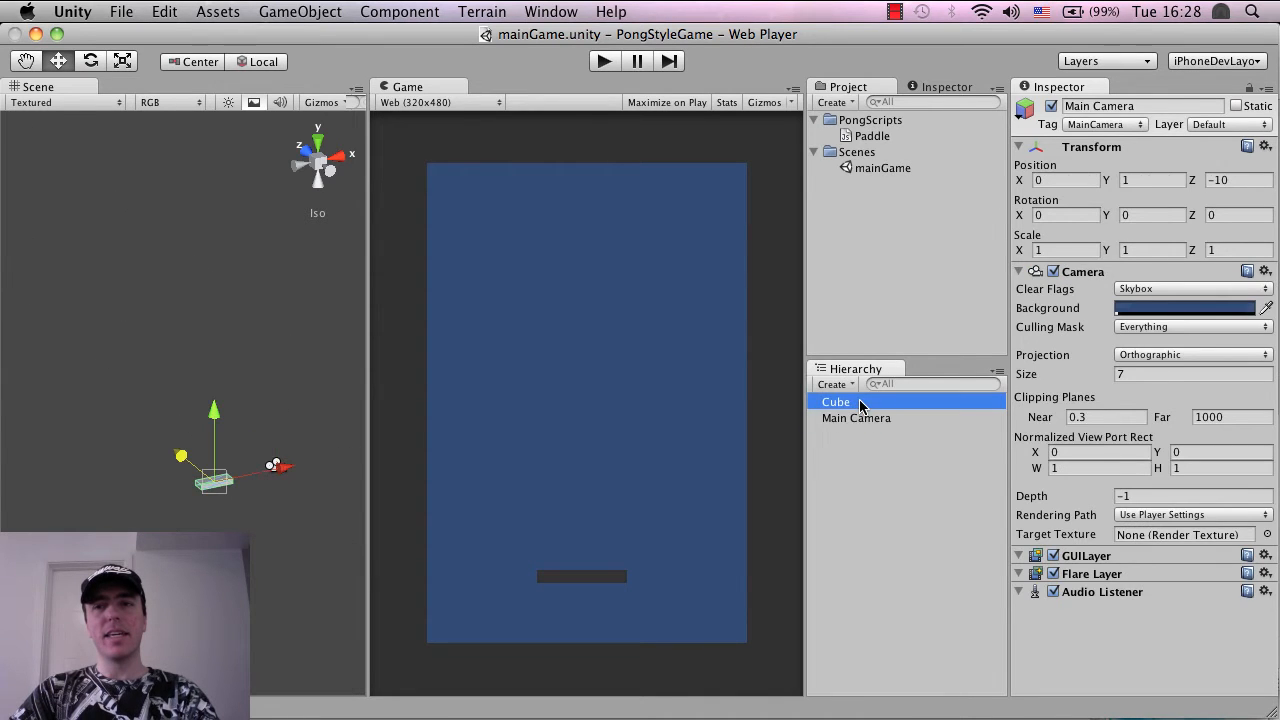
left_click(836, 400)
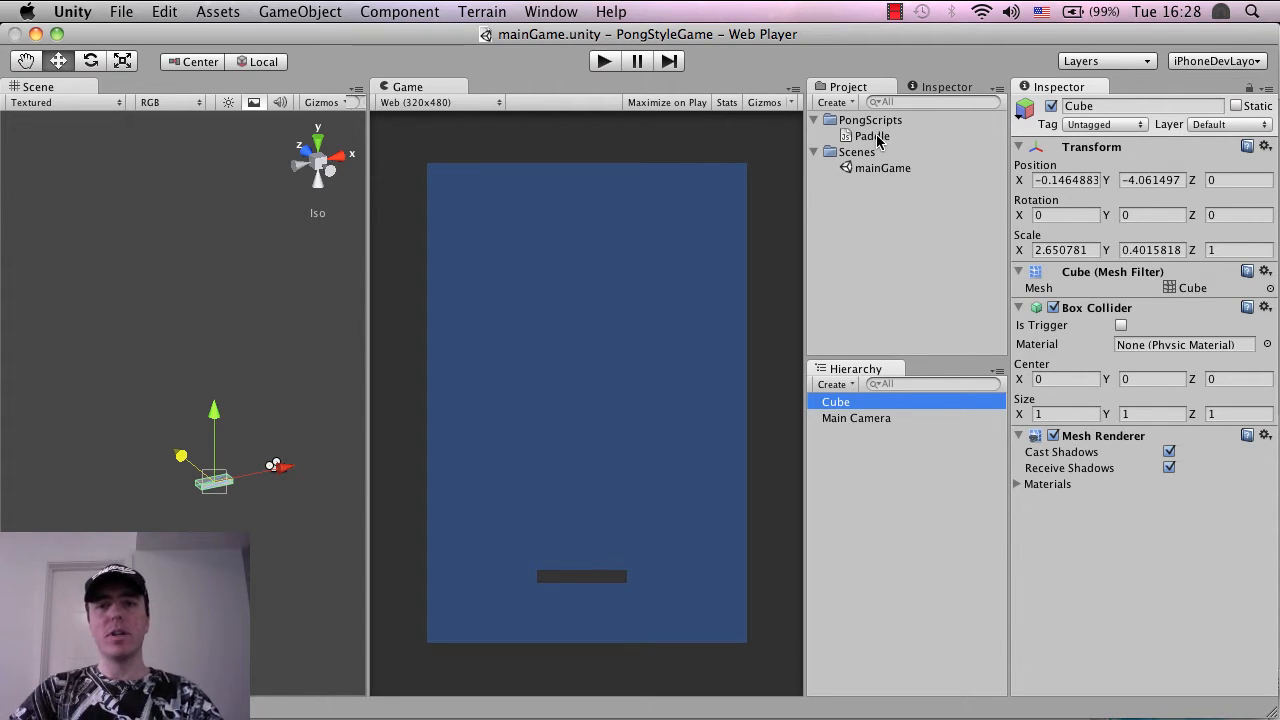
left_click(872, 136)
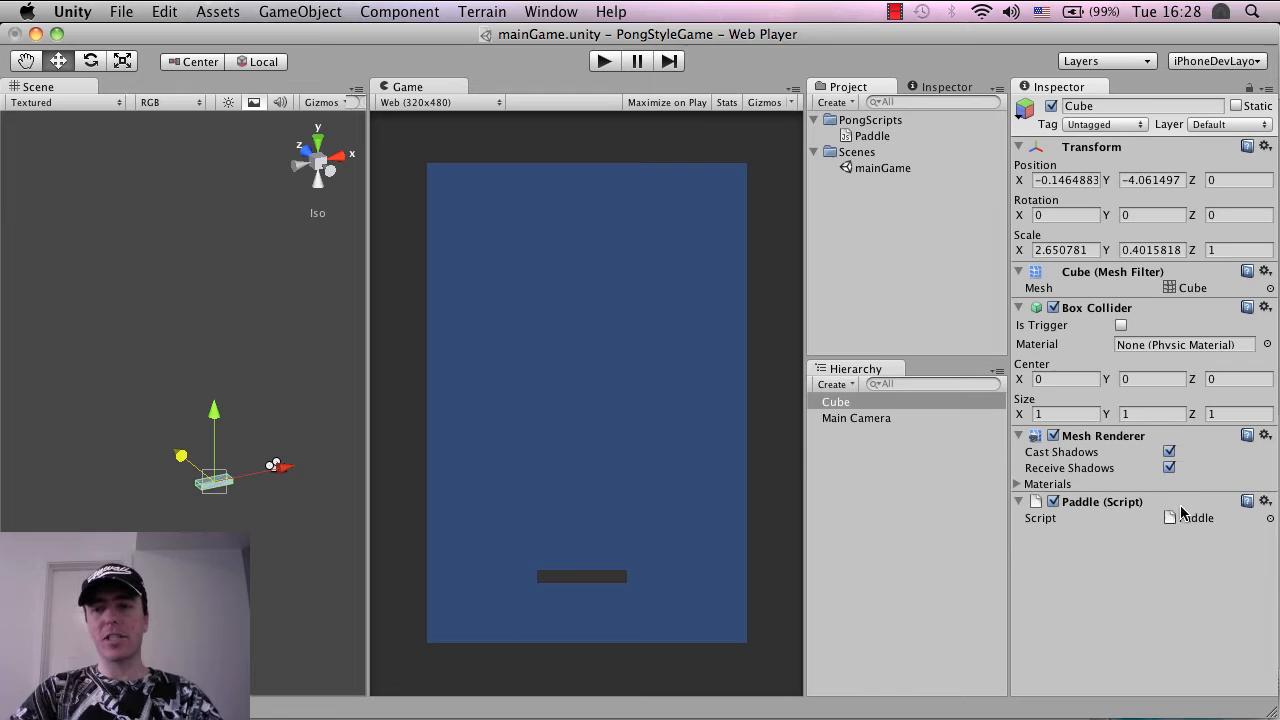
mouse_move(648, 148)
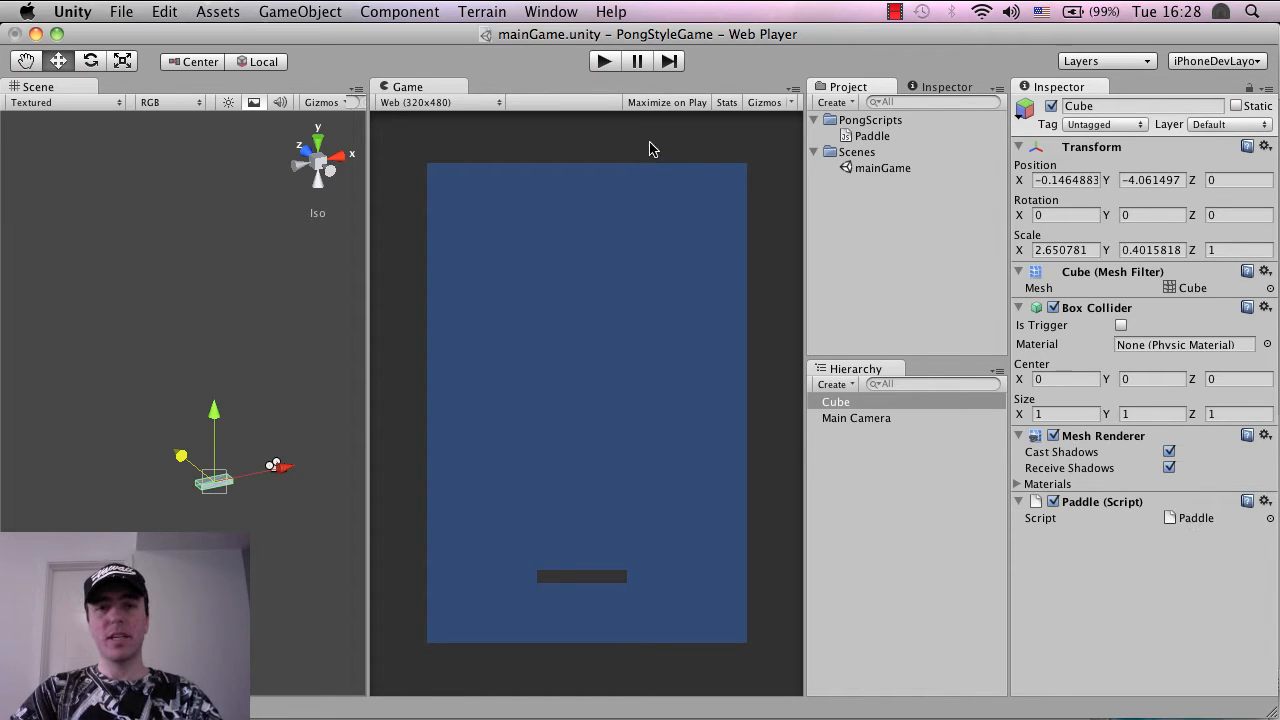
mouse_move(492, 124)
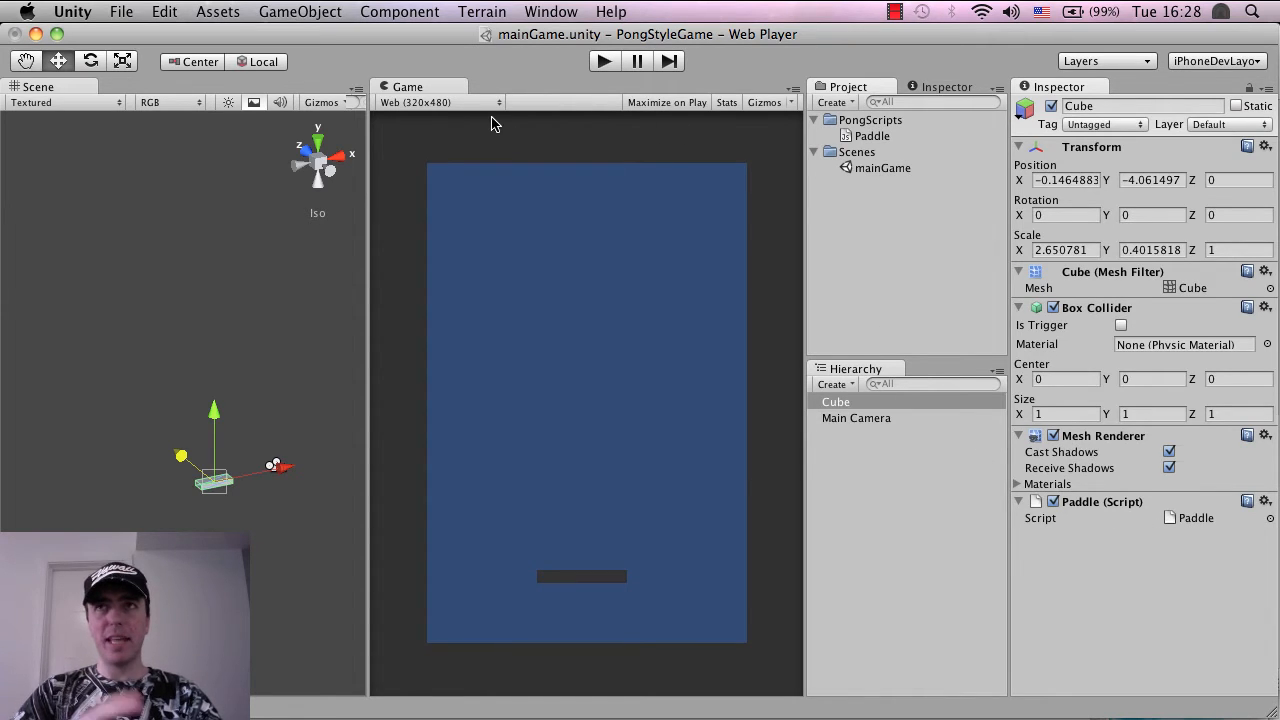
mouse_move(528, 74)
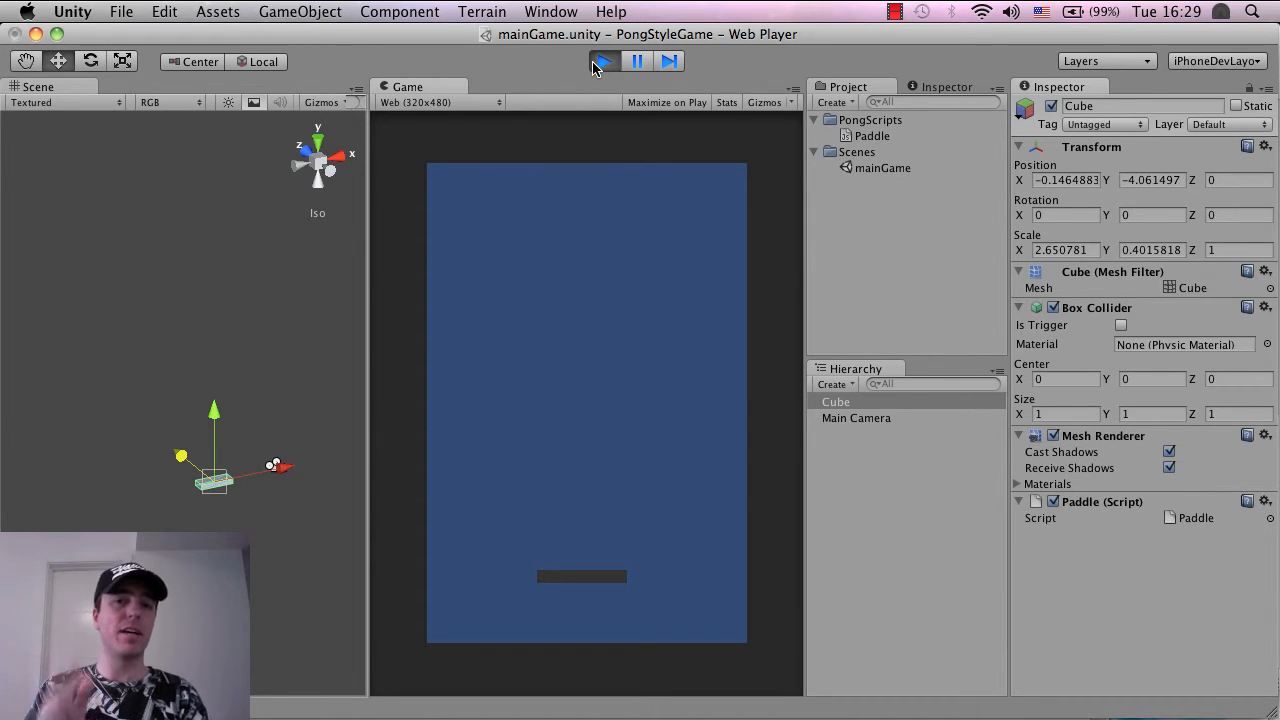
left_click(604, 60)
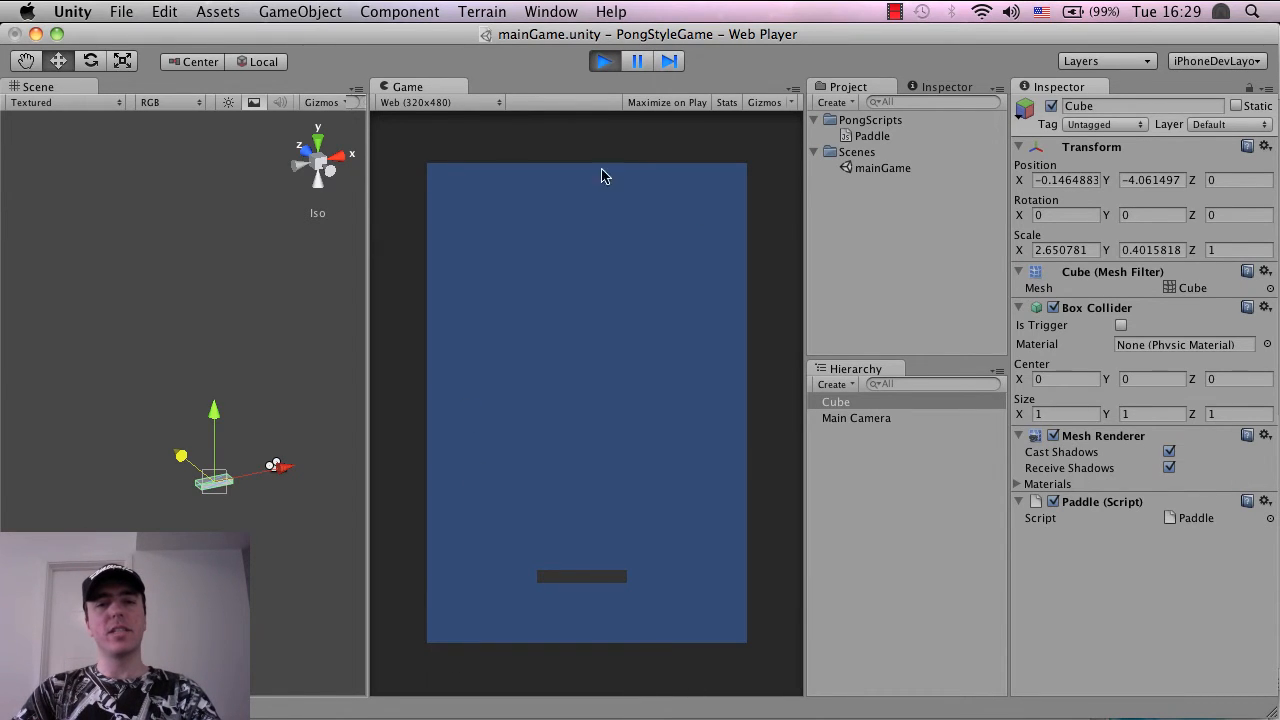
mouse_move(530, 368)
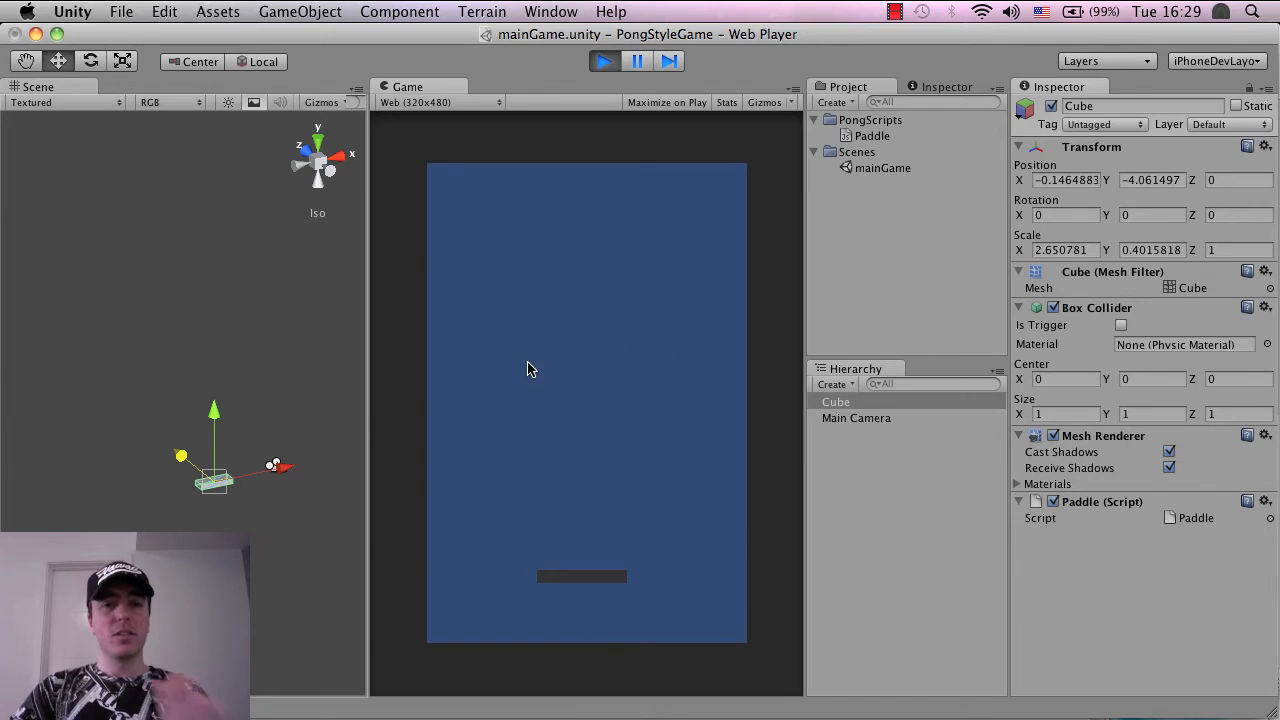
mouse_move(532, 580)
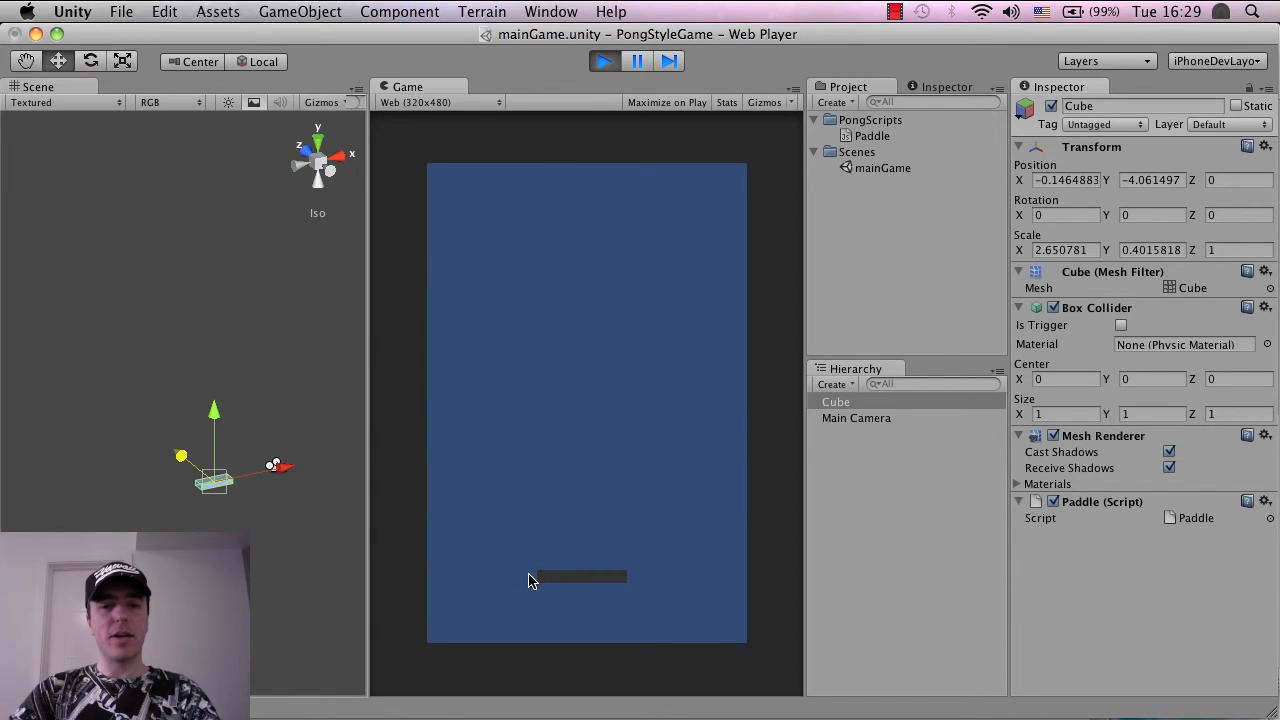
mouse_move(500, 596)
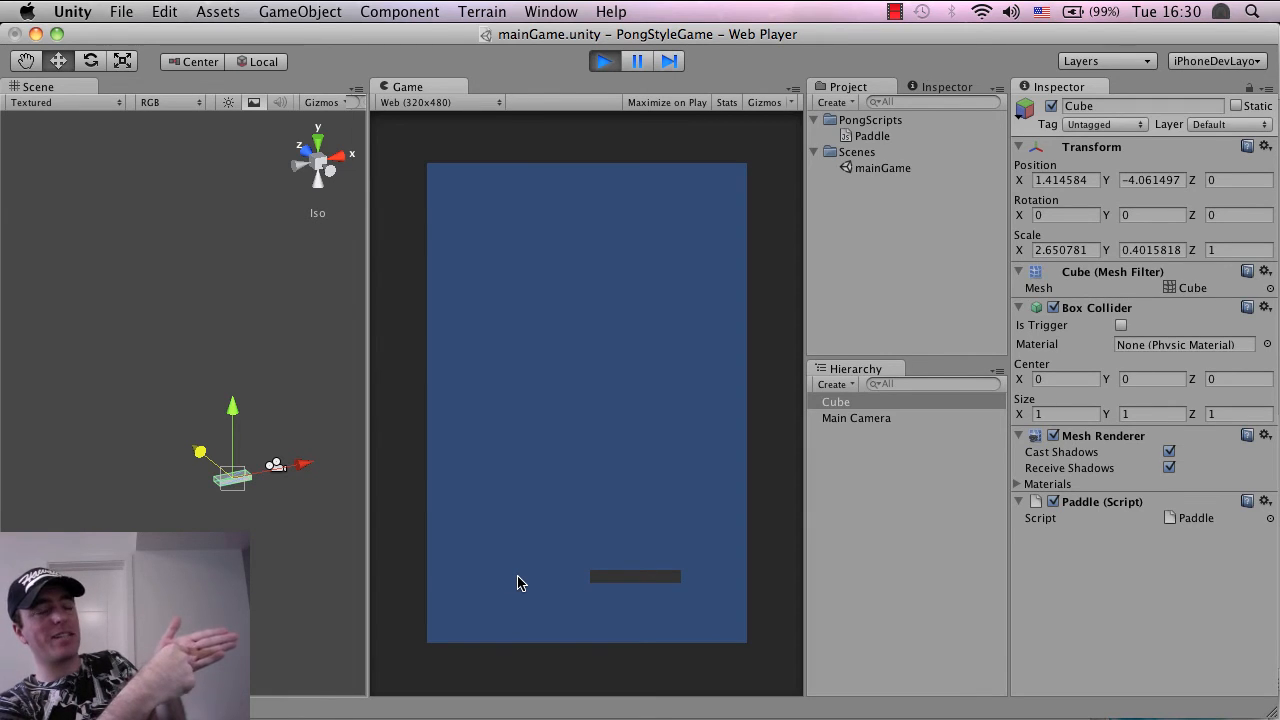
mouse_move(640, 478)
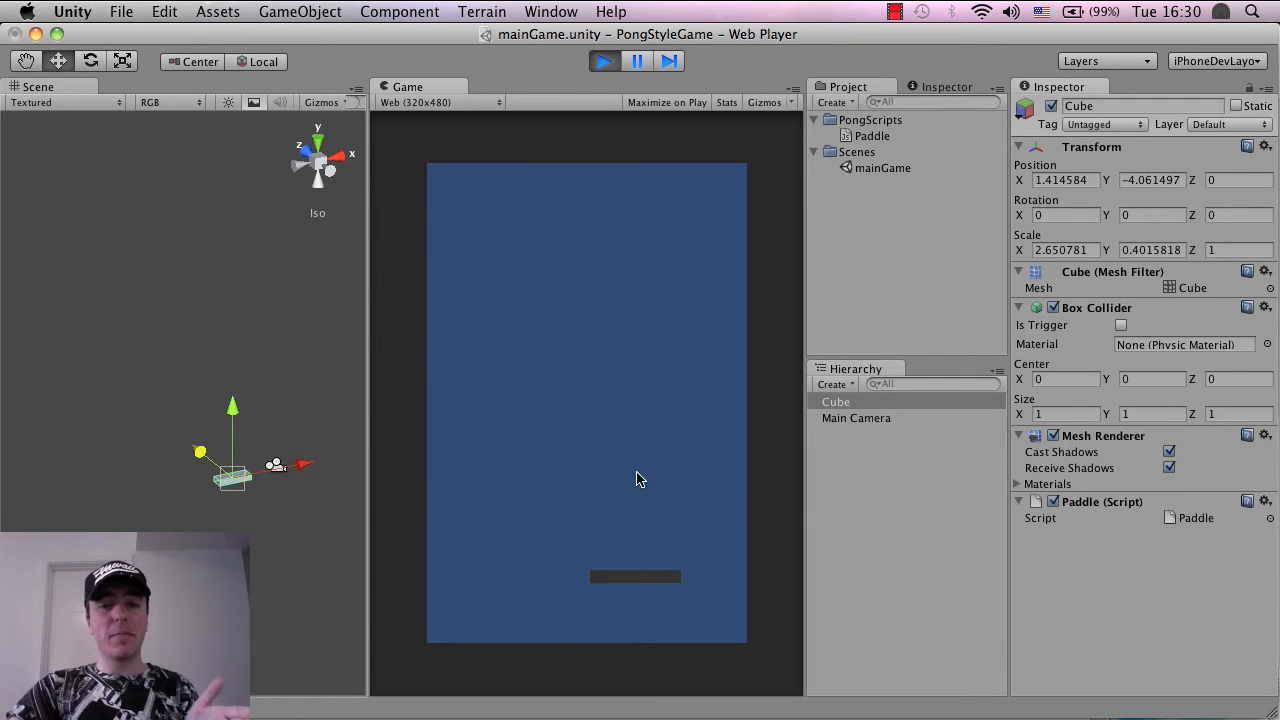
mouse_move(384, 472)
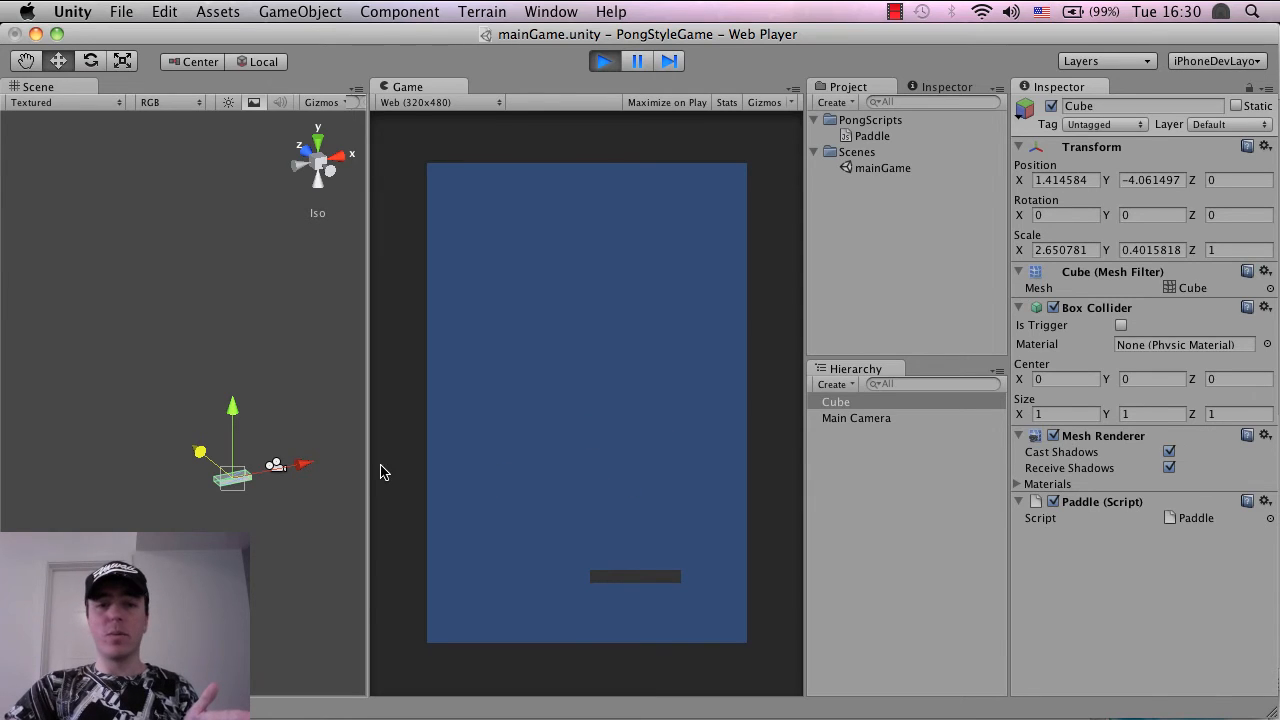
mouse_move(650, 504)
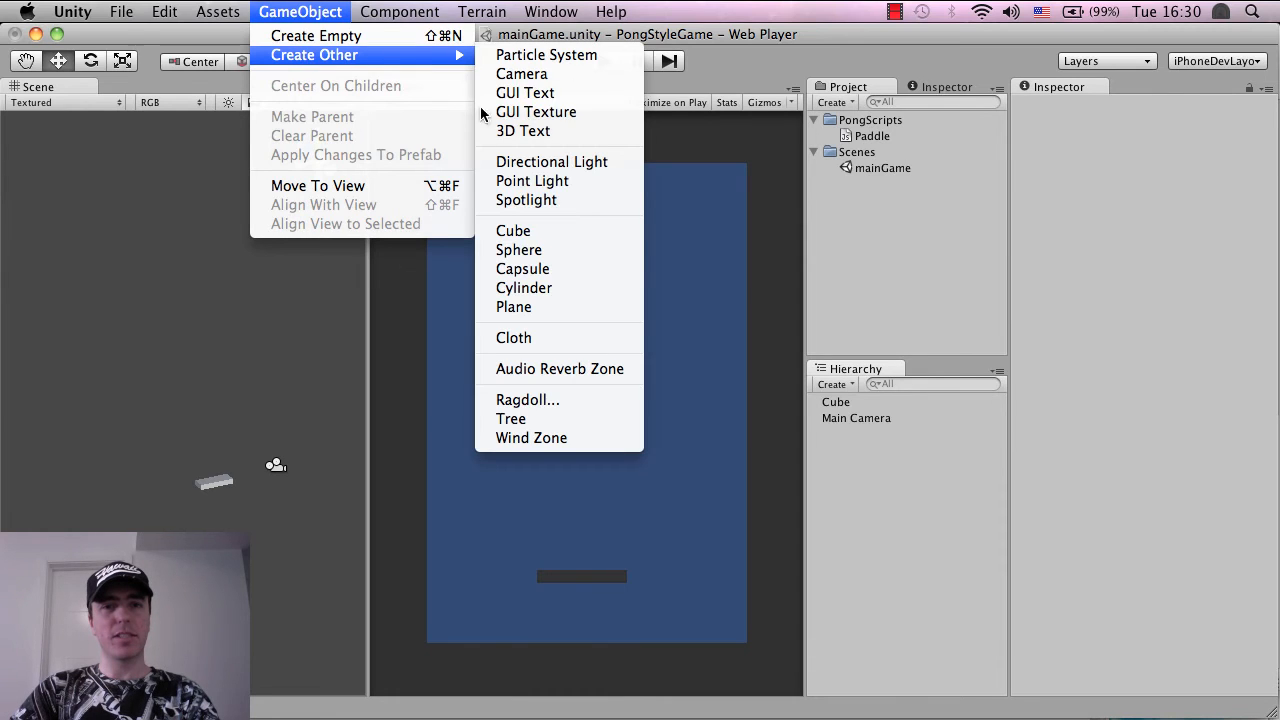
- Add a new cube named tapDetectionBox and set its Box Collider's Is Trigger on
left_click(512, 230)
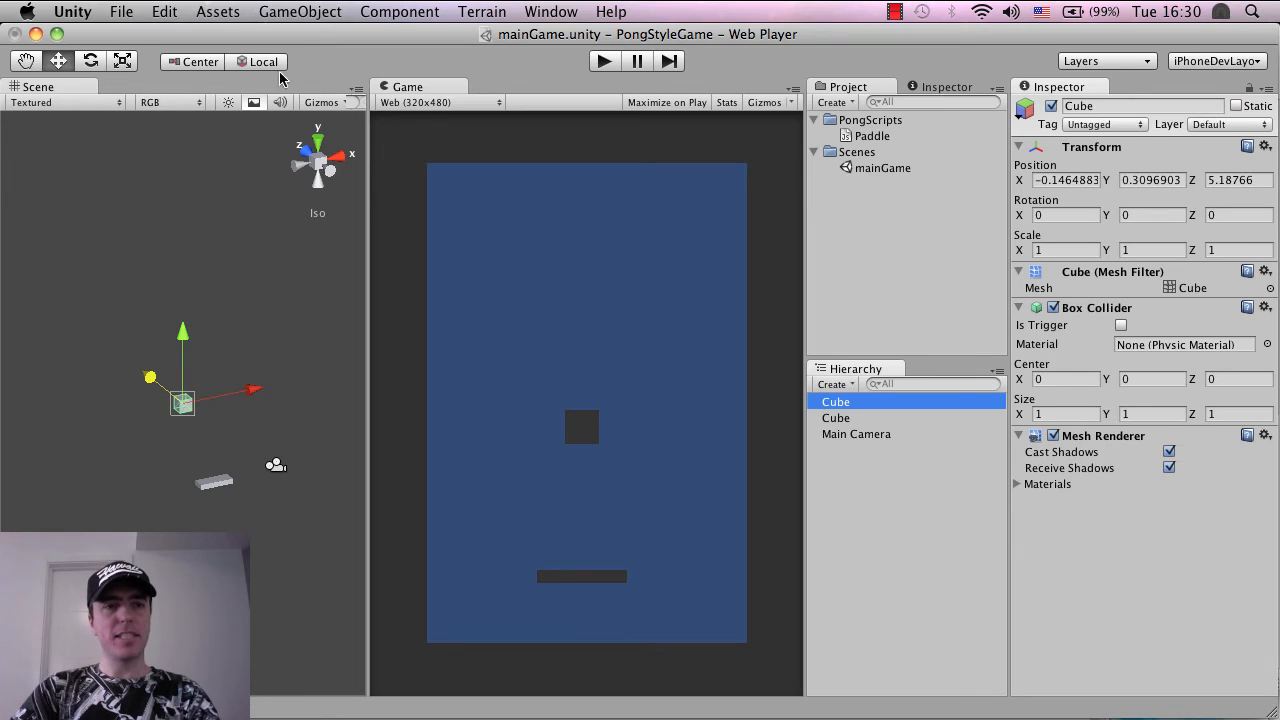
mouse_move(296, 312)
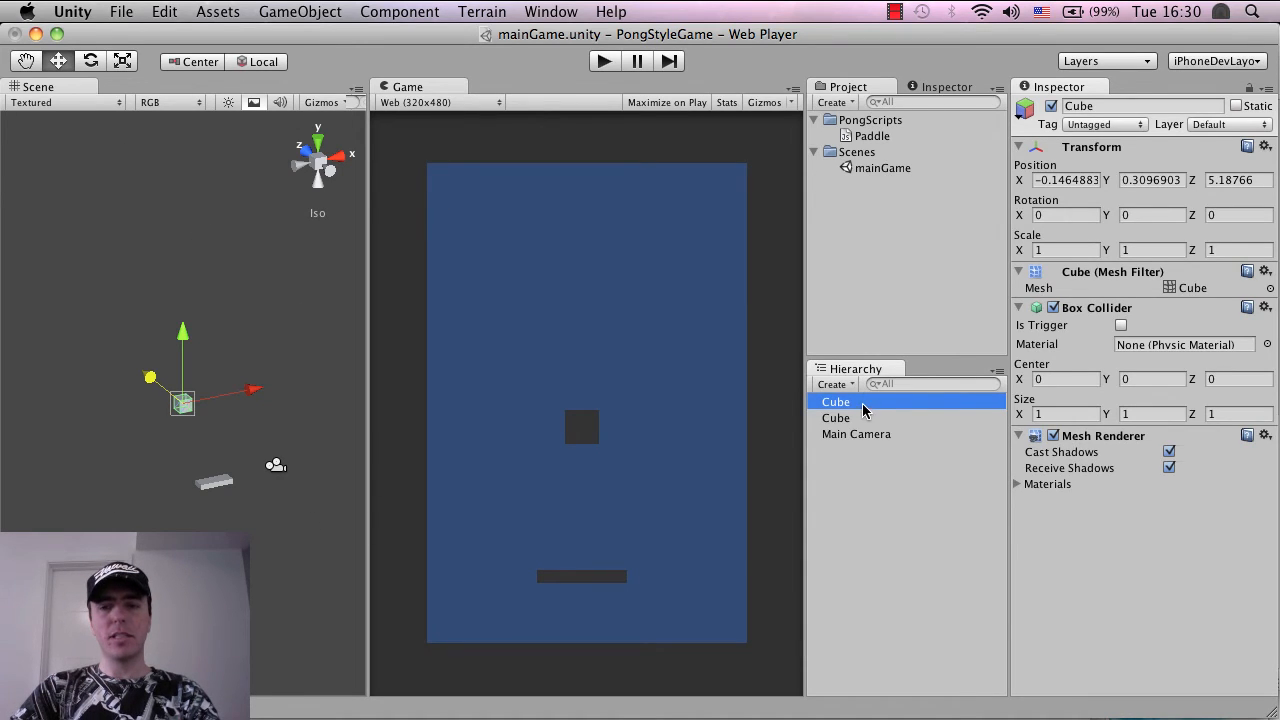
double_click(836, 400)
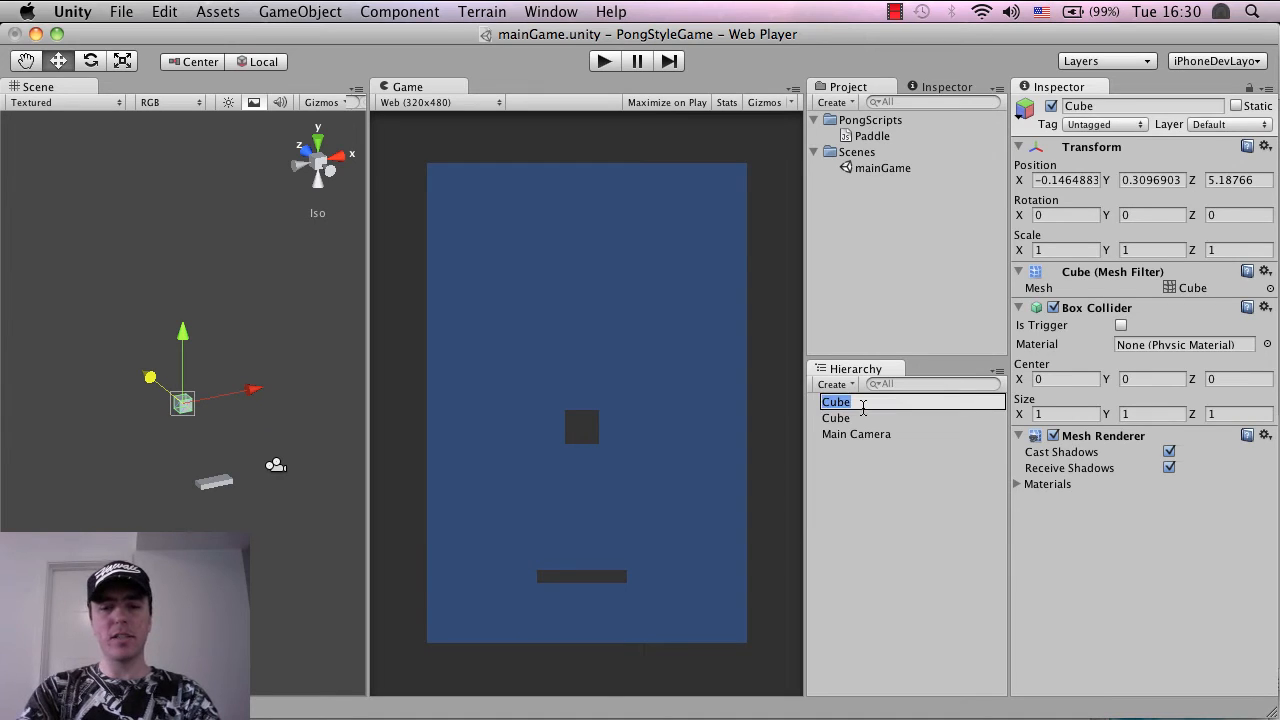
type("tapDetectionB")
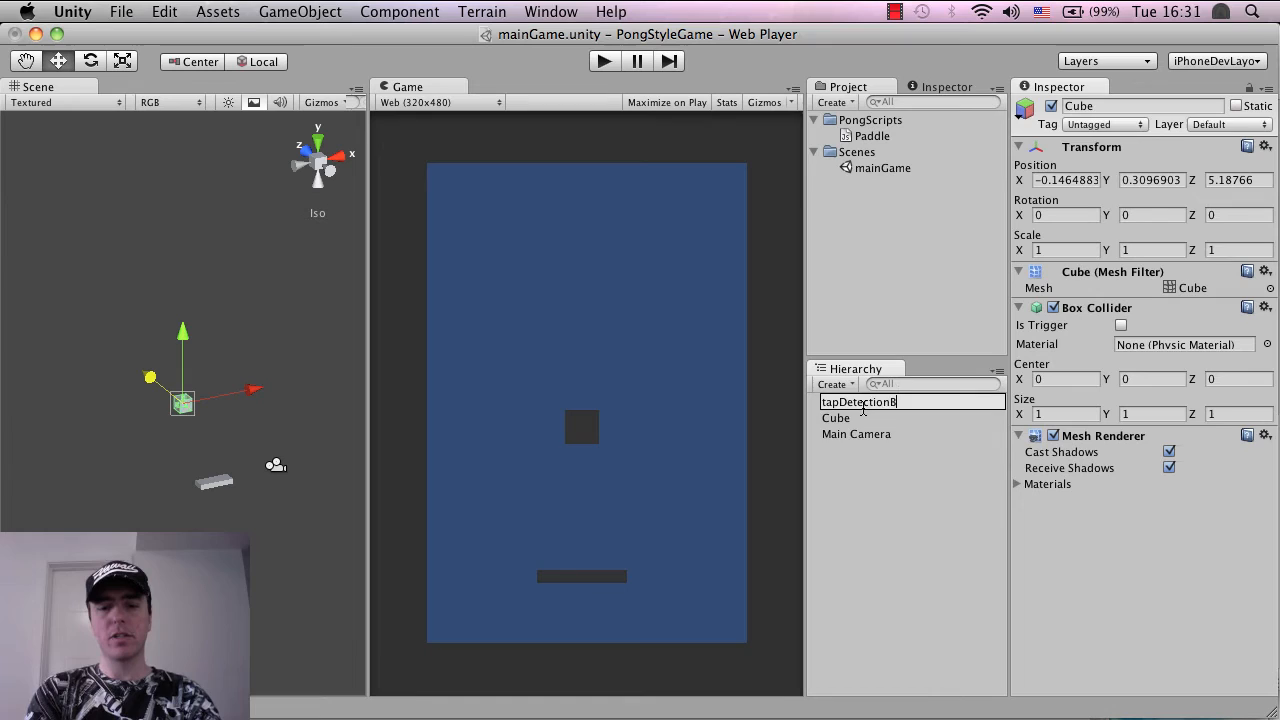
key("Return")
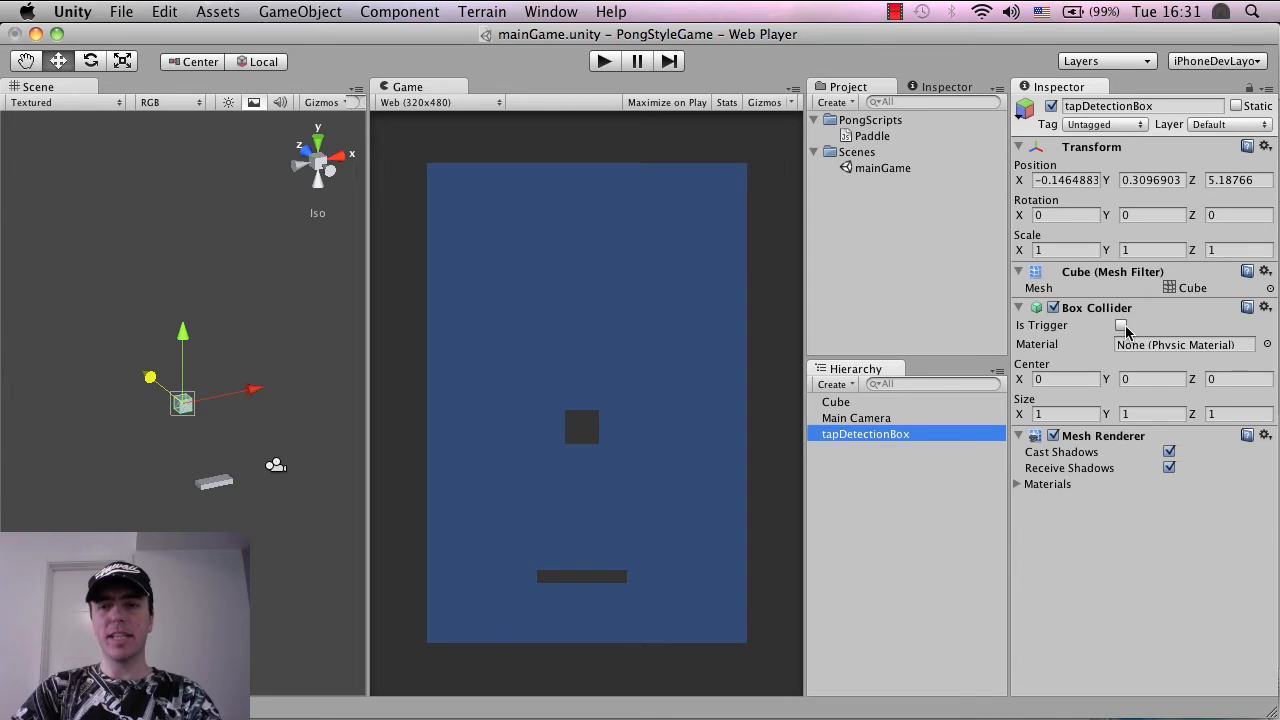
left_click(1120, 324)
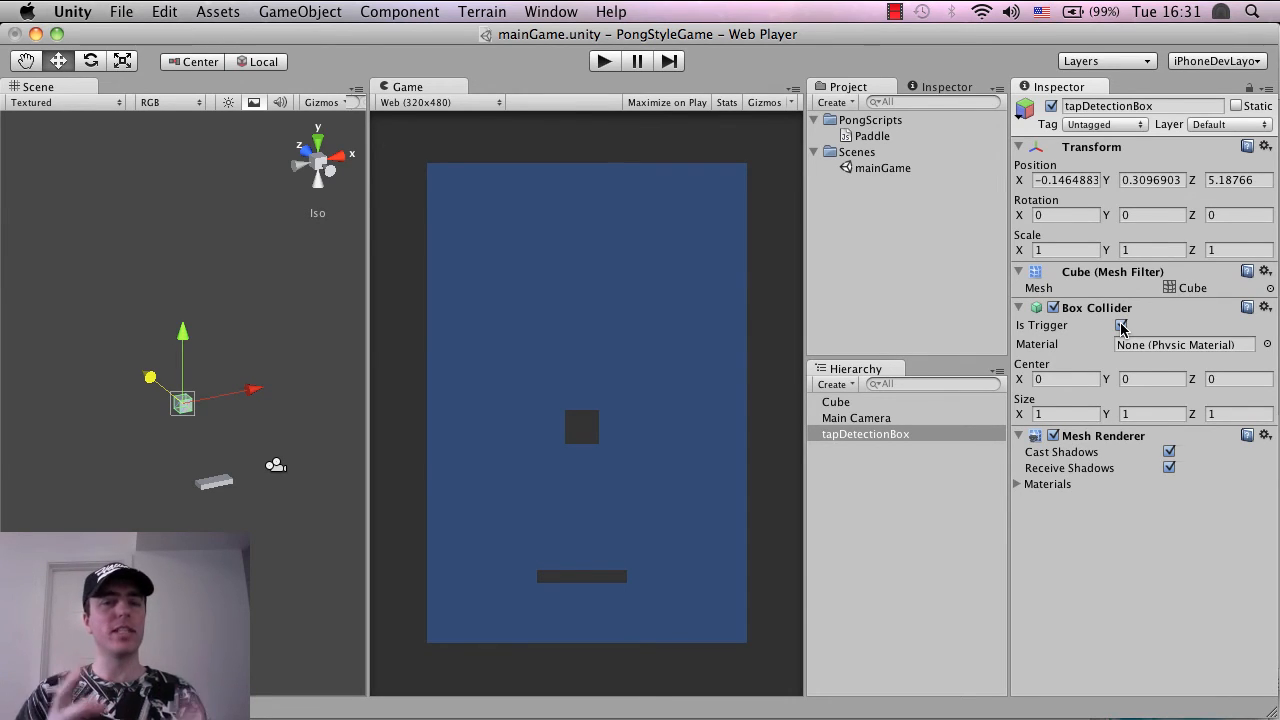
left_click(1120, 324)
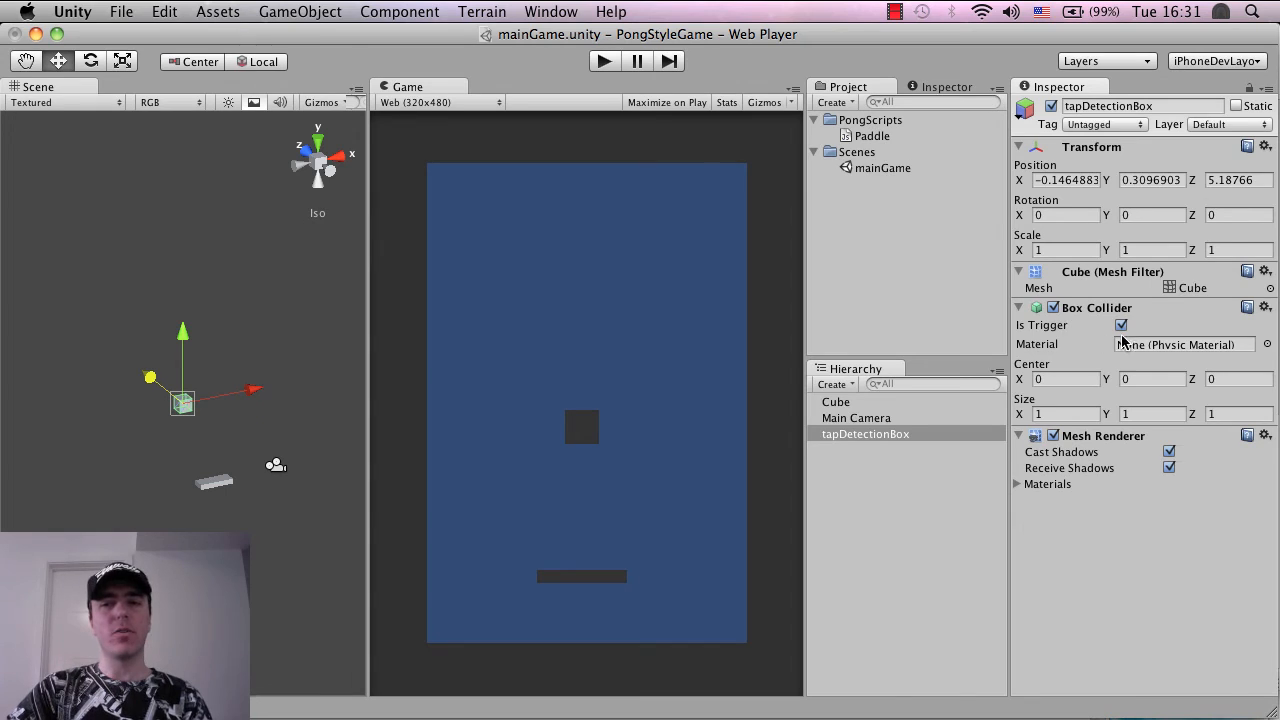
mouse_move(448, 434)
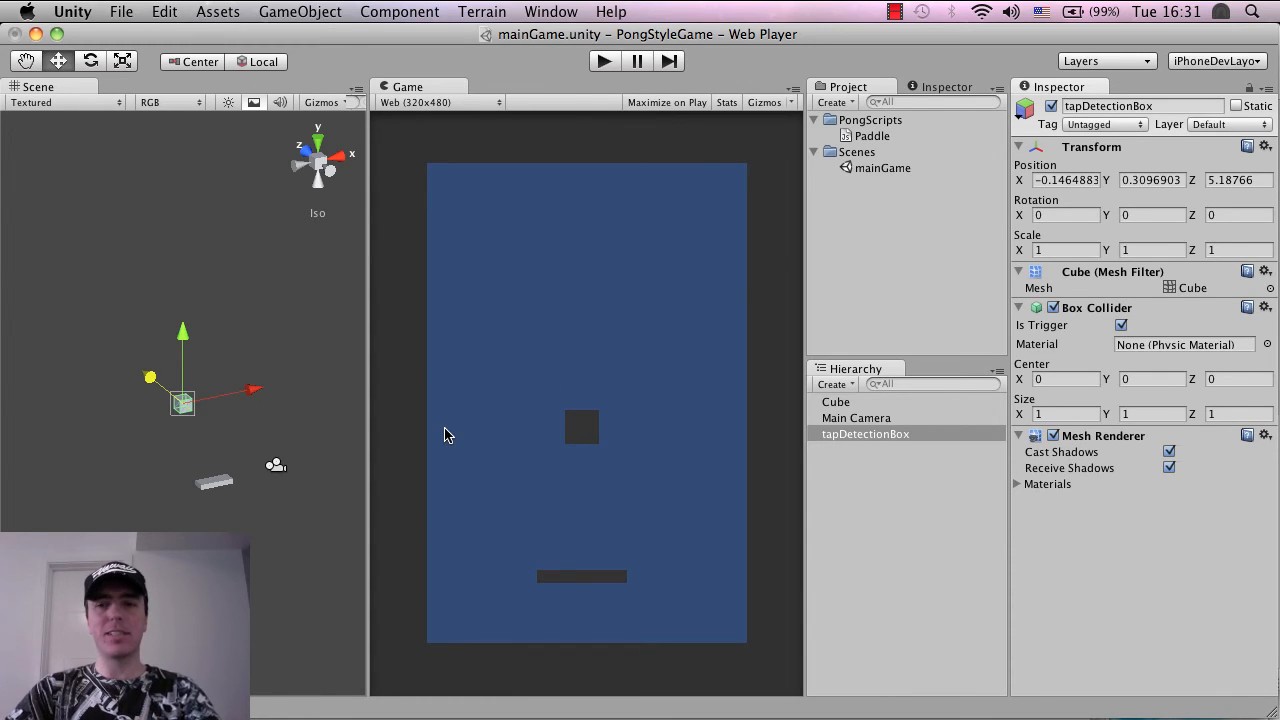
mouse_move(430, 402)
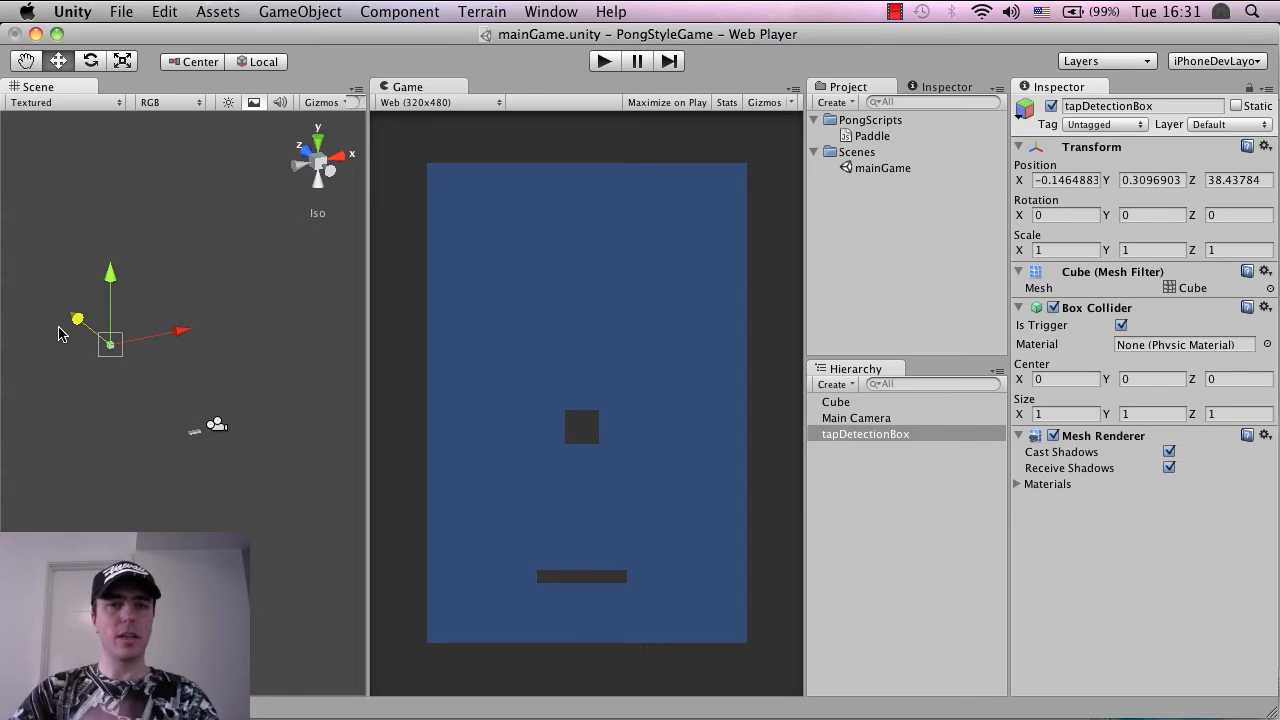
- Move tapDetectionBox back to about Z 58 and scale it uniformly to about 44 on every axis
left_click_drag(110, 340, 44, 290)
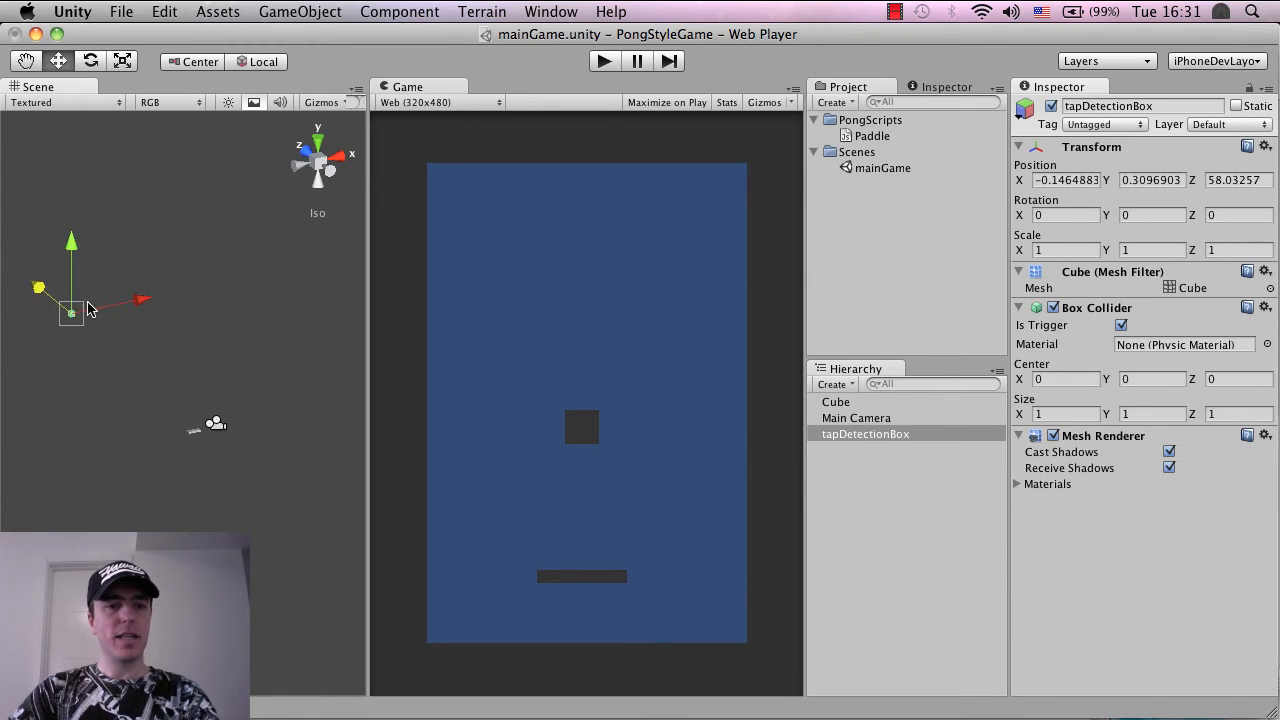
left_click(90, 60)
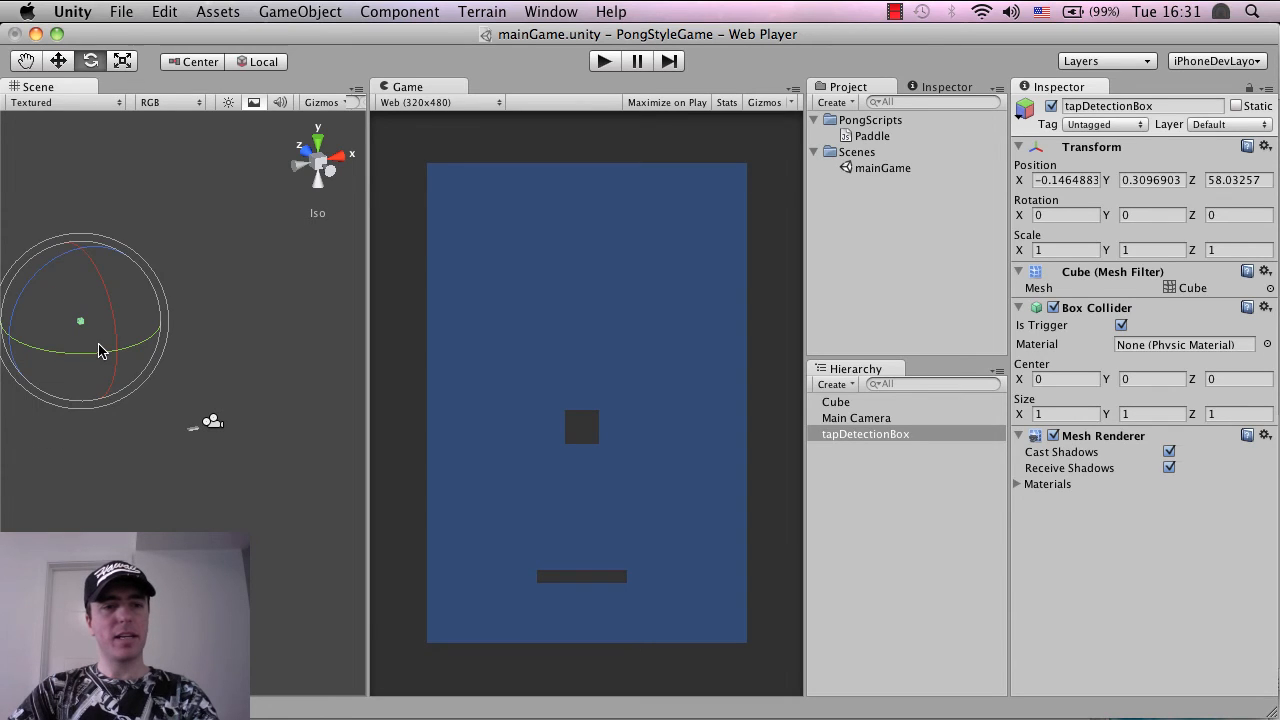
left_click(58, 60)
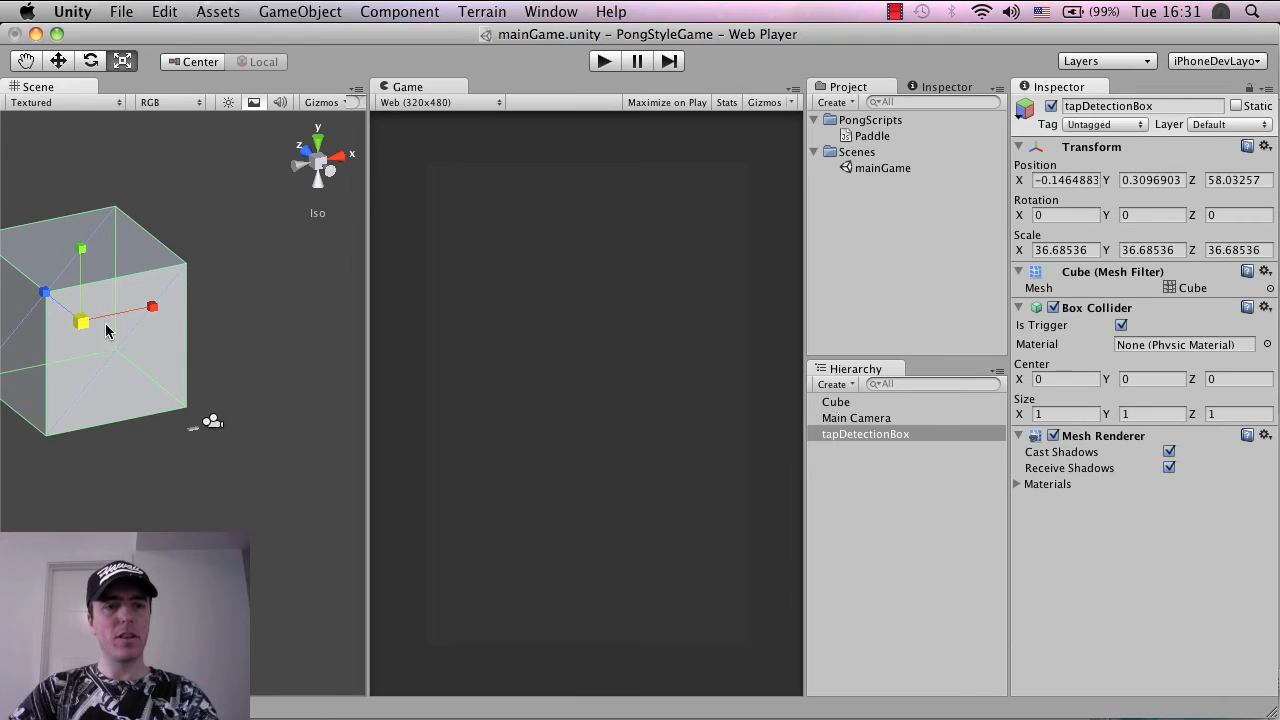
left_click_drag(80, 322, 80, 318)
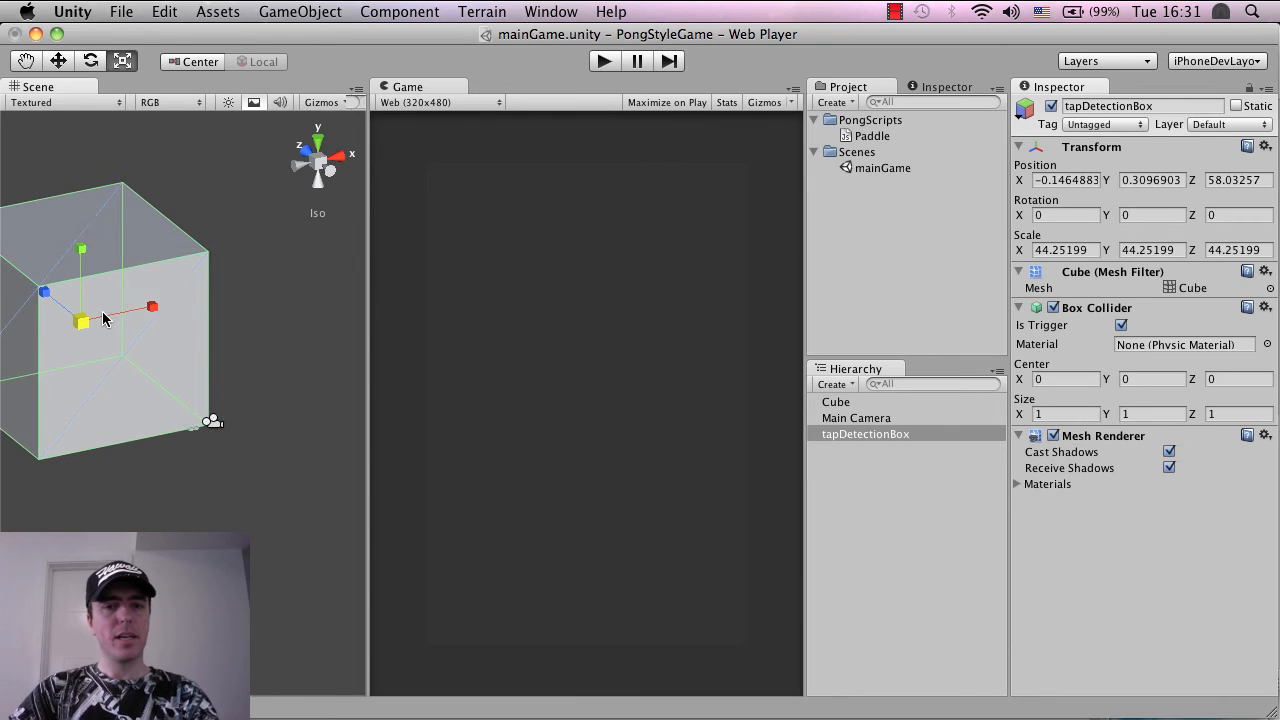
mouse_move(644, 490)
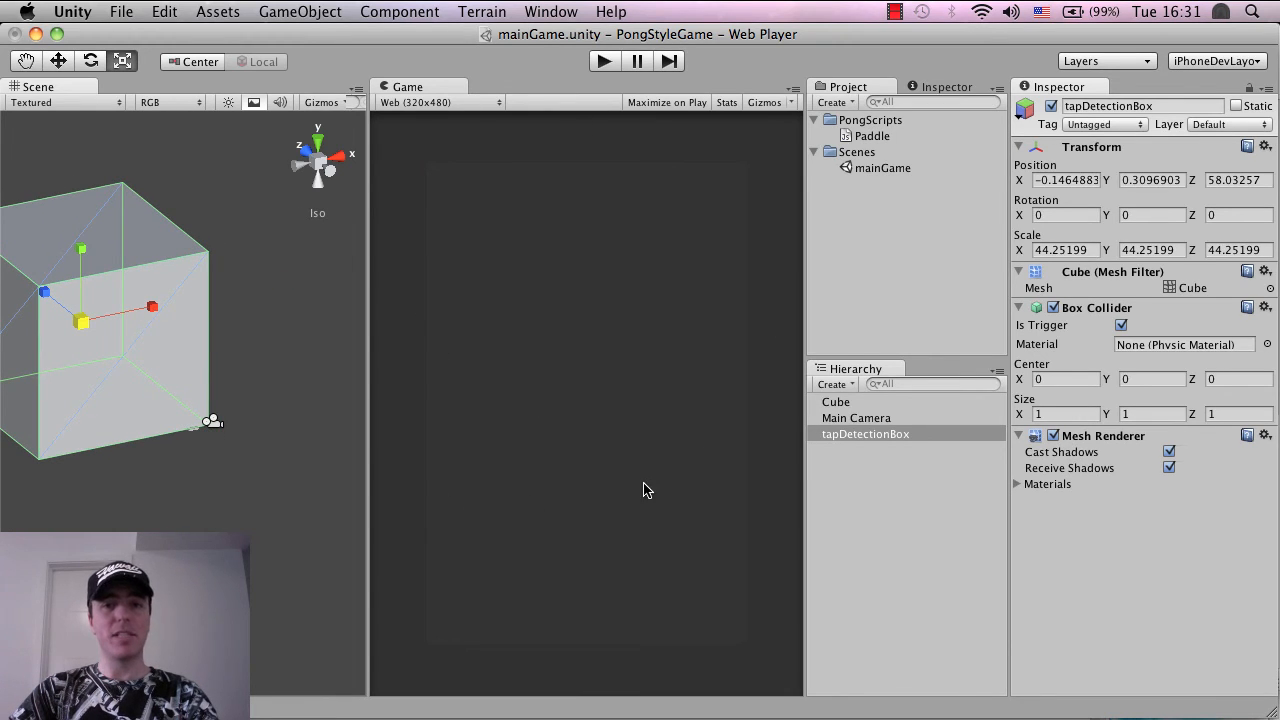
mouse_move(570, 480)
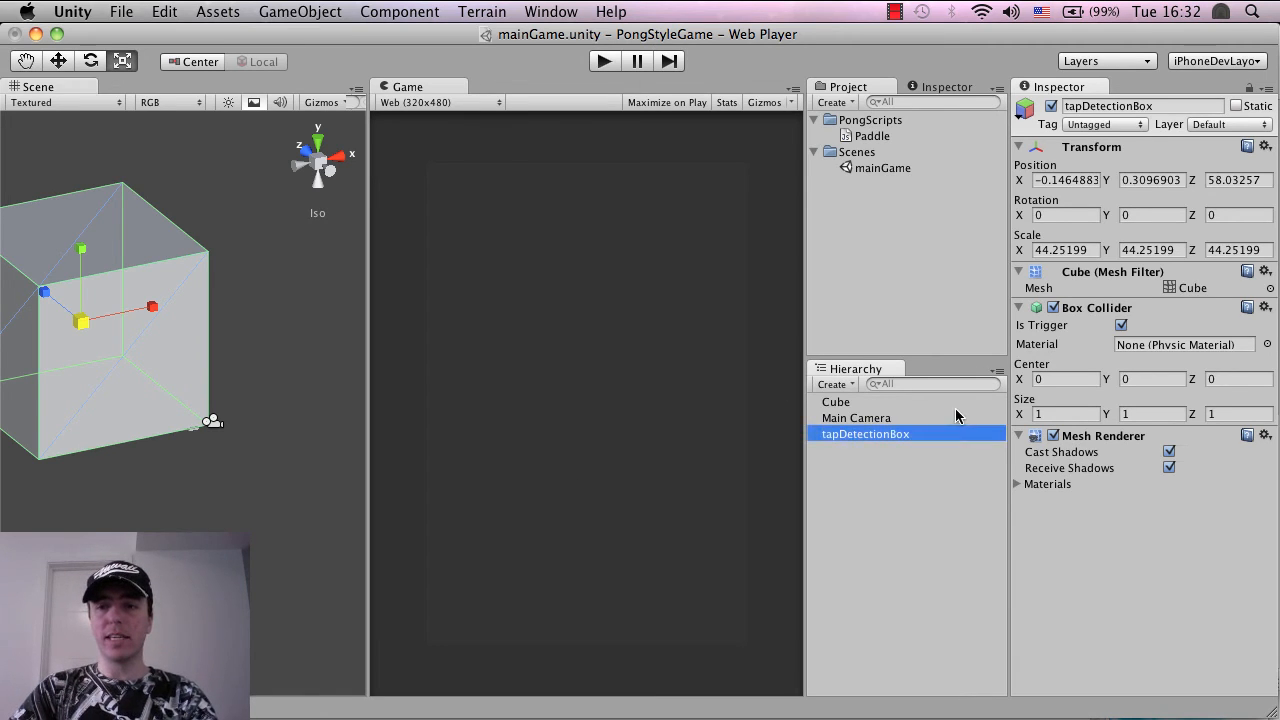
mouse_move(1064, 122)
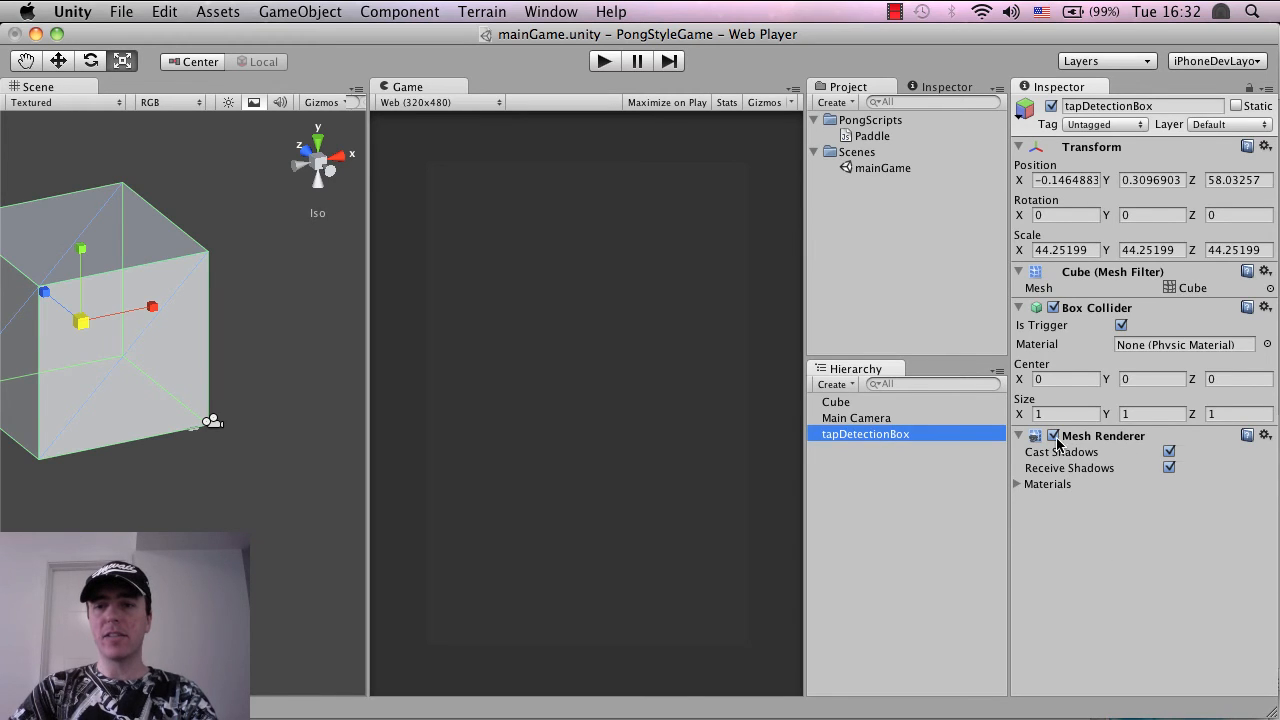
- Disable tapDetectionBox's Mesh Renderer so the court and paddle show again, then play-test
left_click(1052, 436)
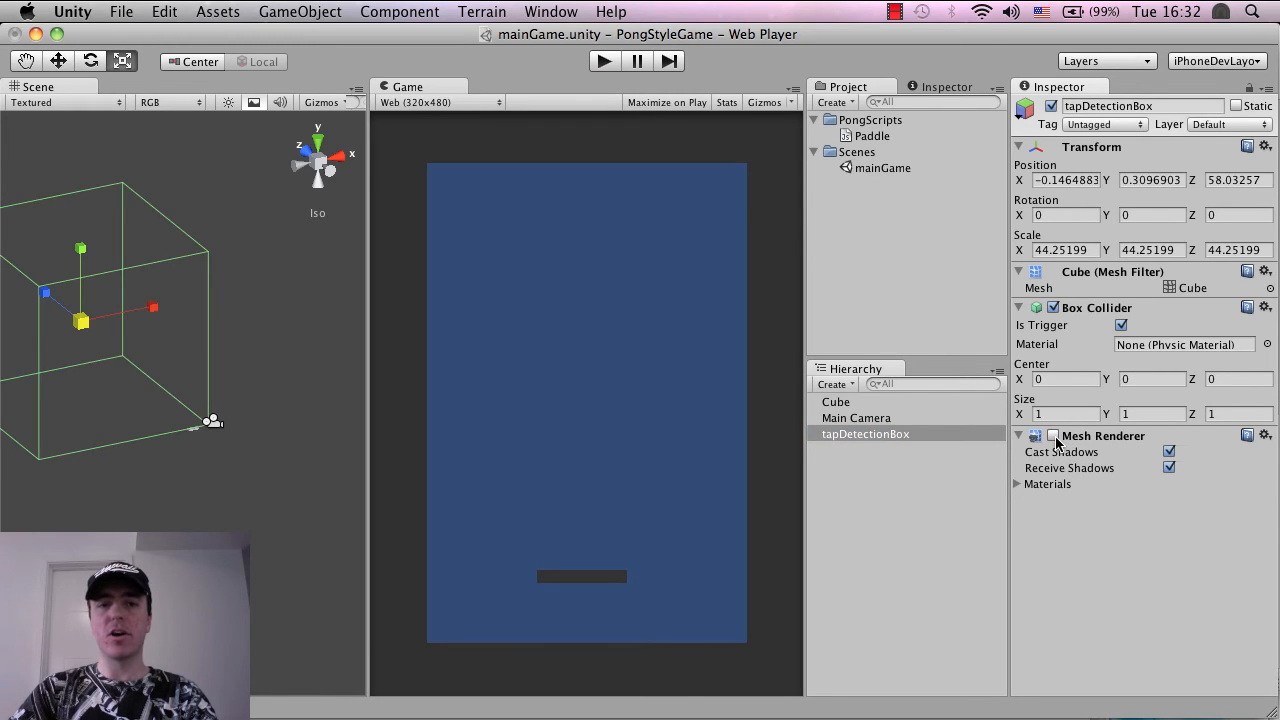
mouse_move(1048, 484)
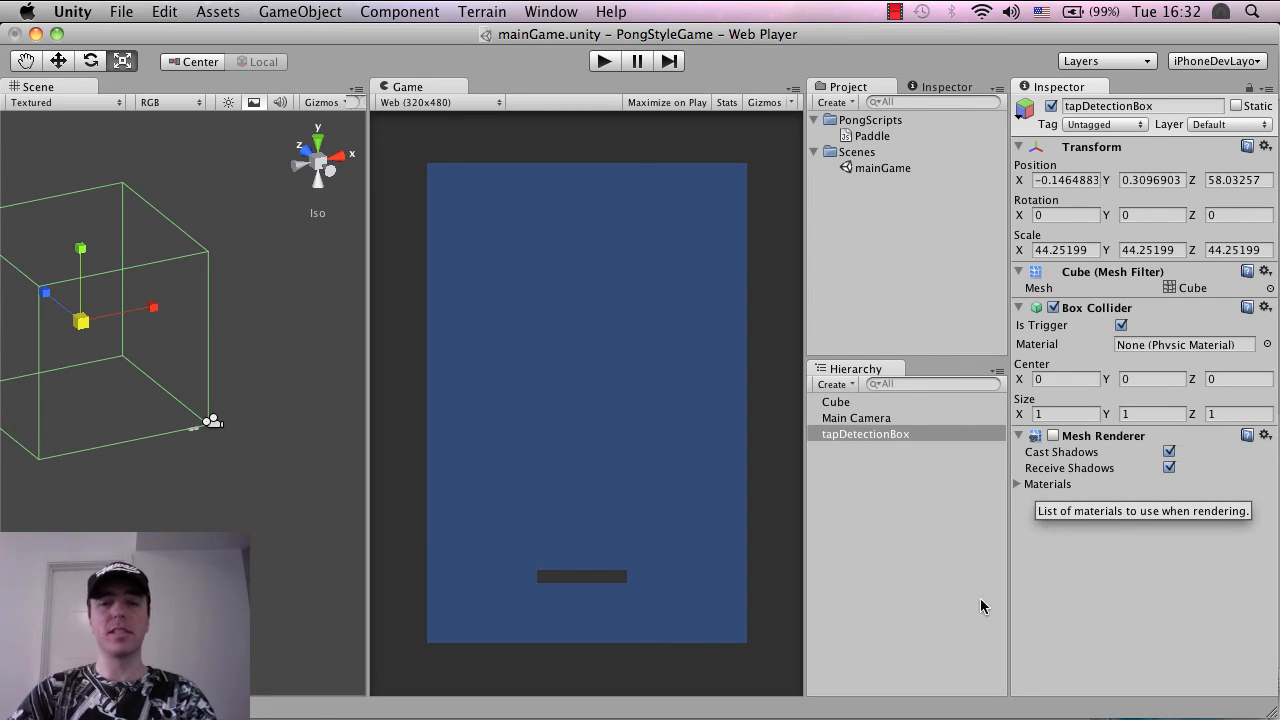
mouse_move(576, 120)
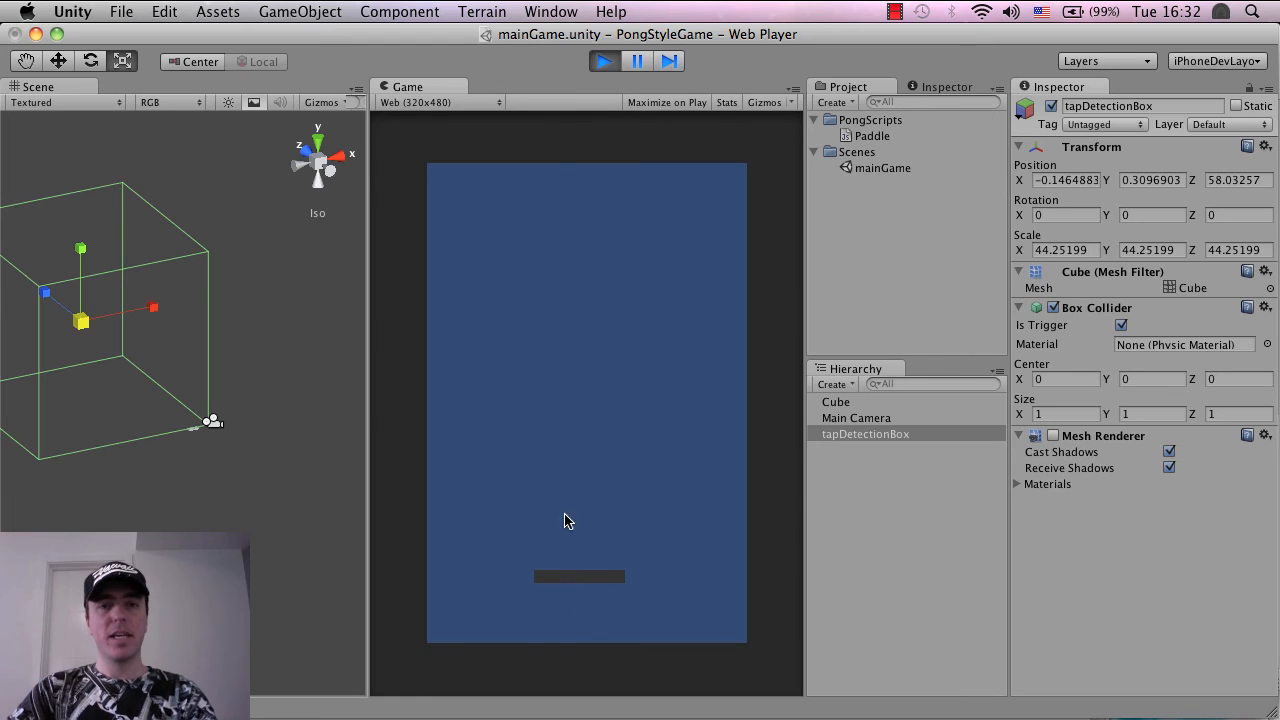
- Stop the play test and return the editor to edit mode
left_click(604, 60)
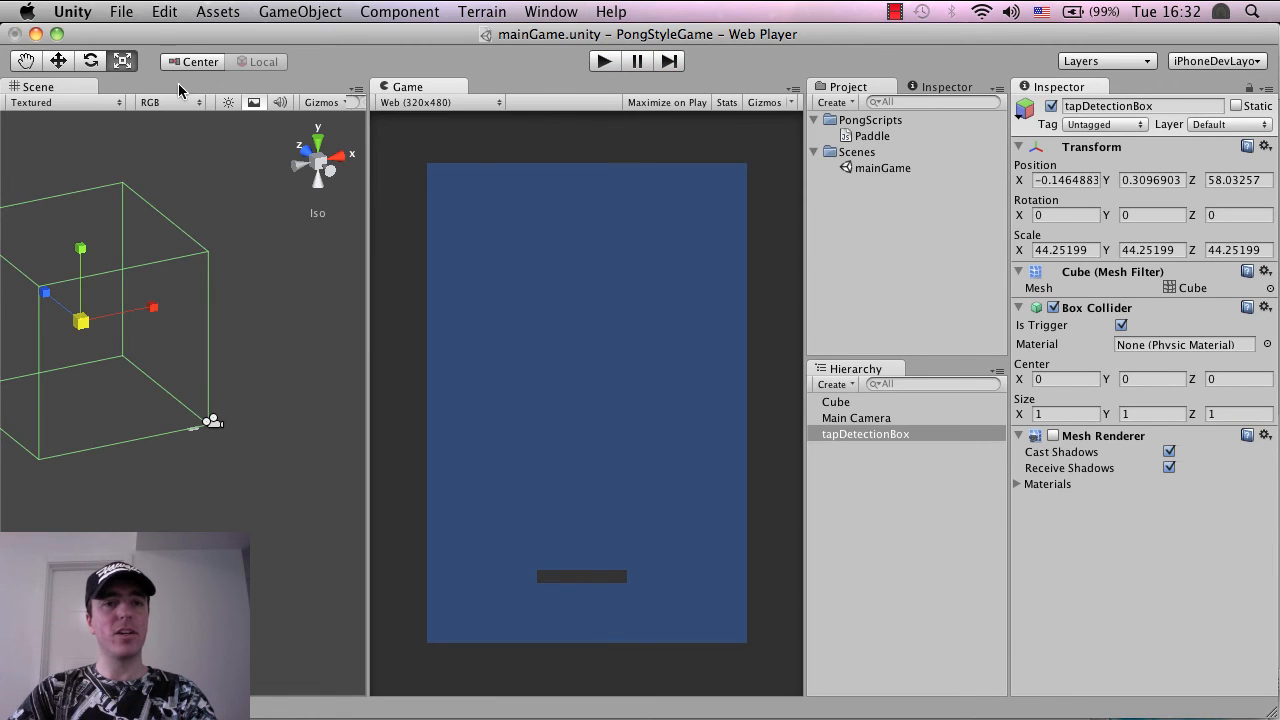
mouse_move(180, 44)
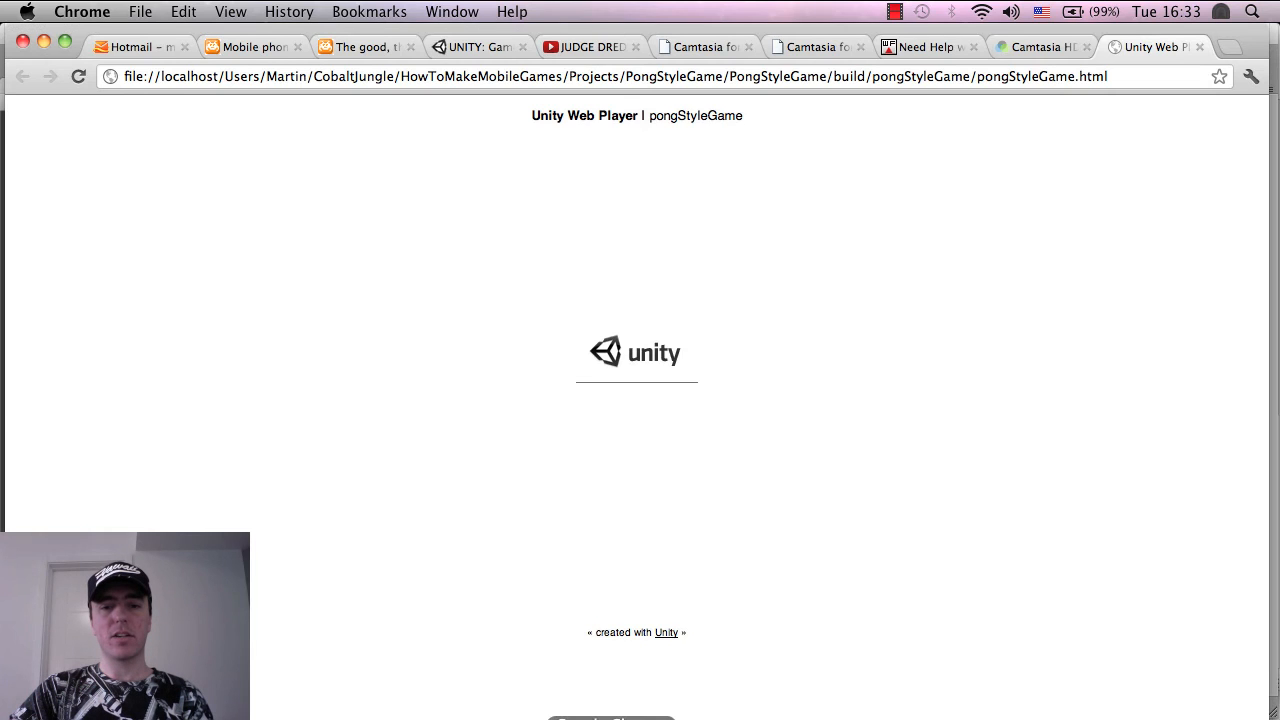
mouse_move(940, 210)
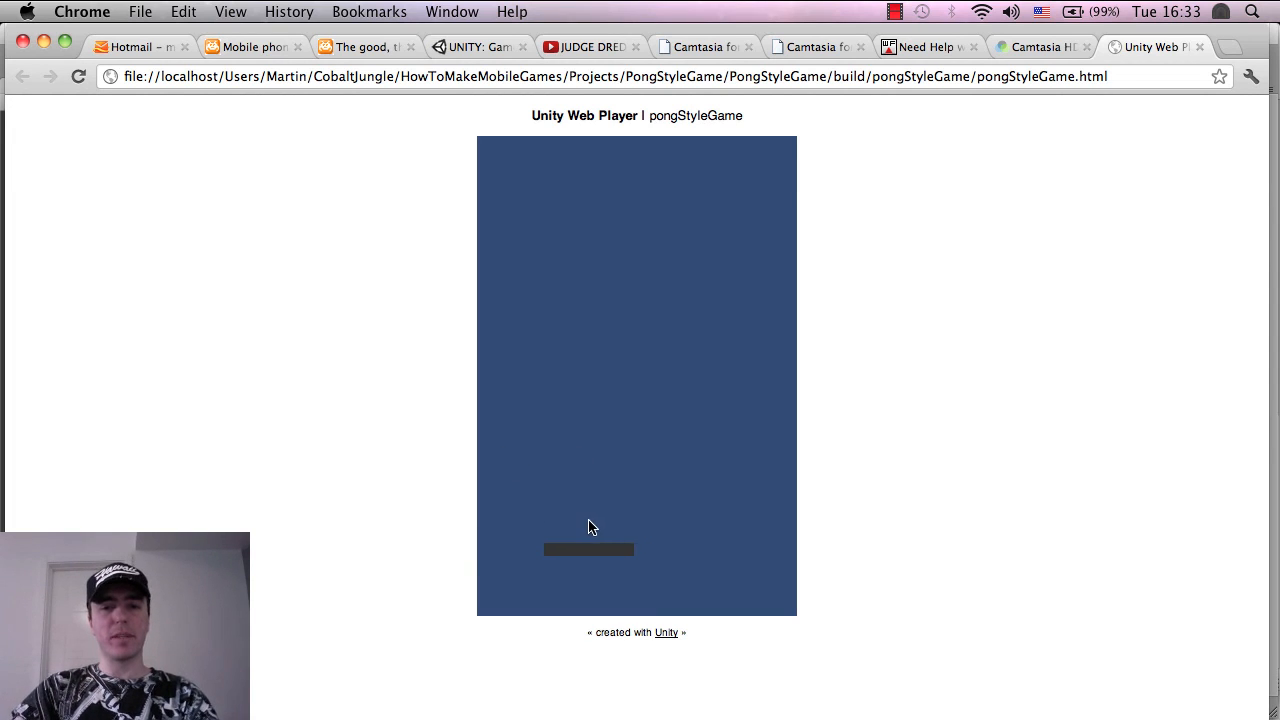
mouse_move(592, 572)
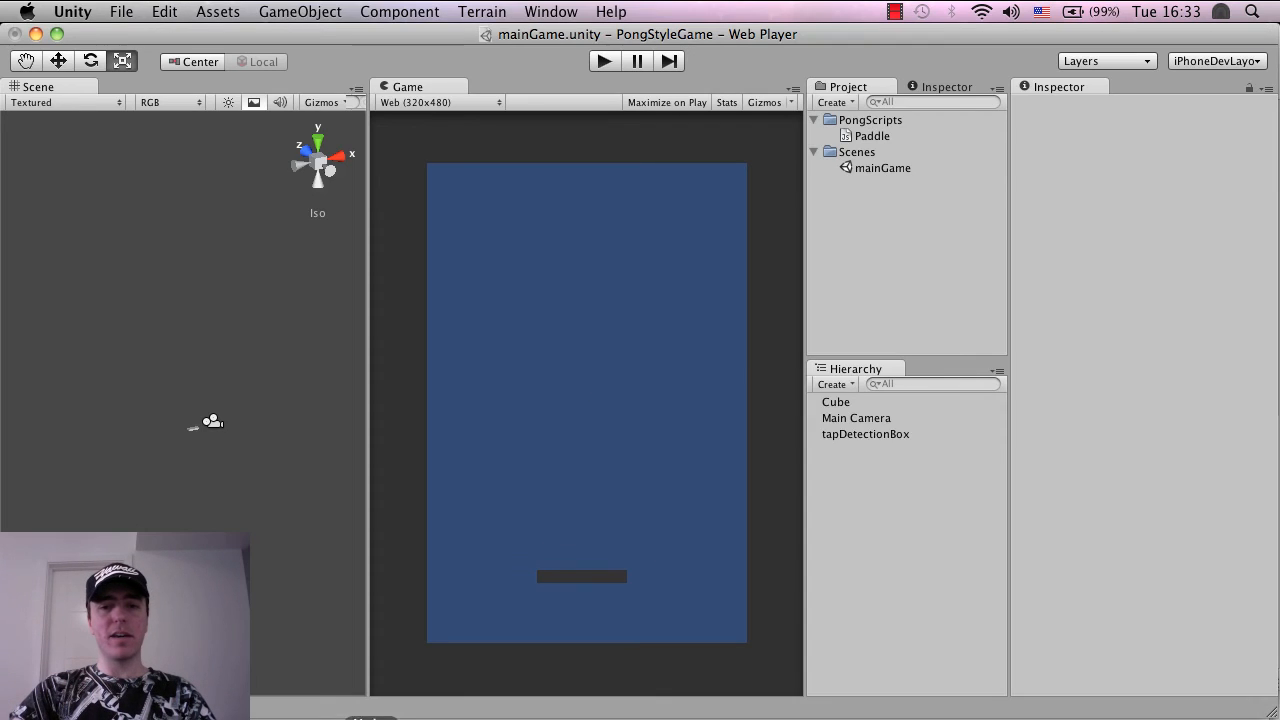
mouse_move(640, 220)
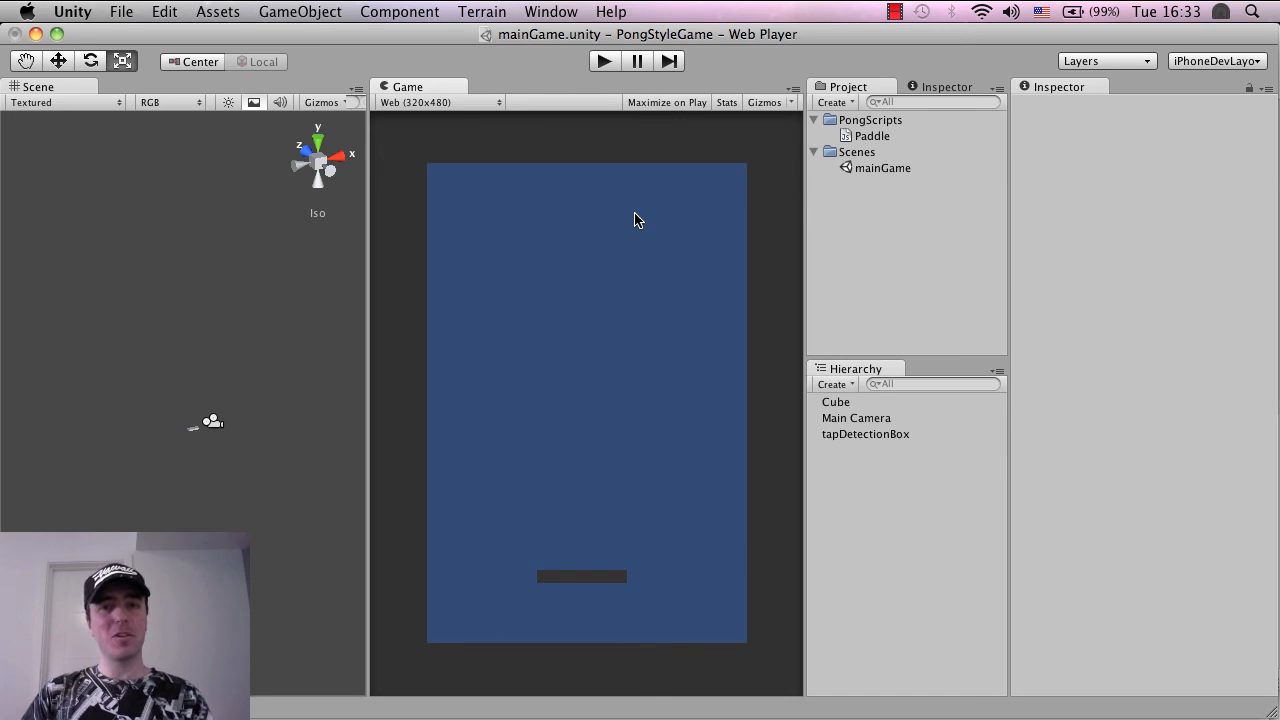
mouse_move(876, 8)
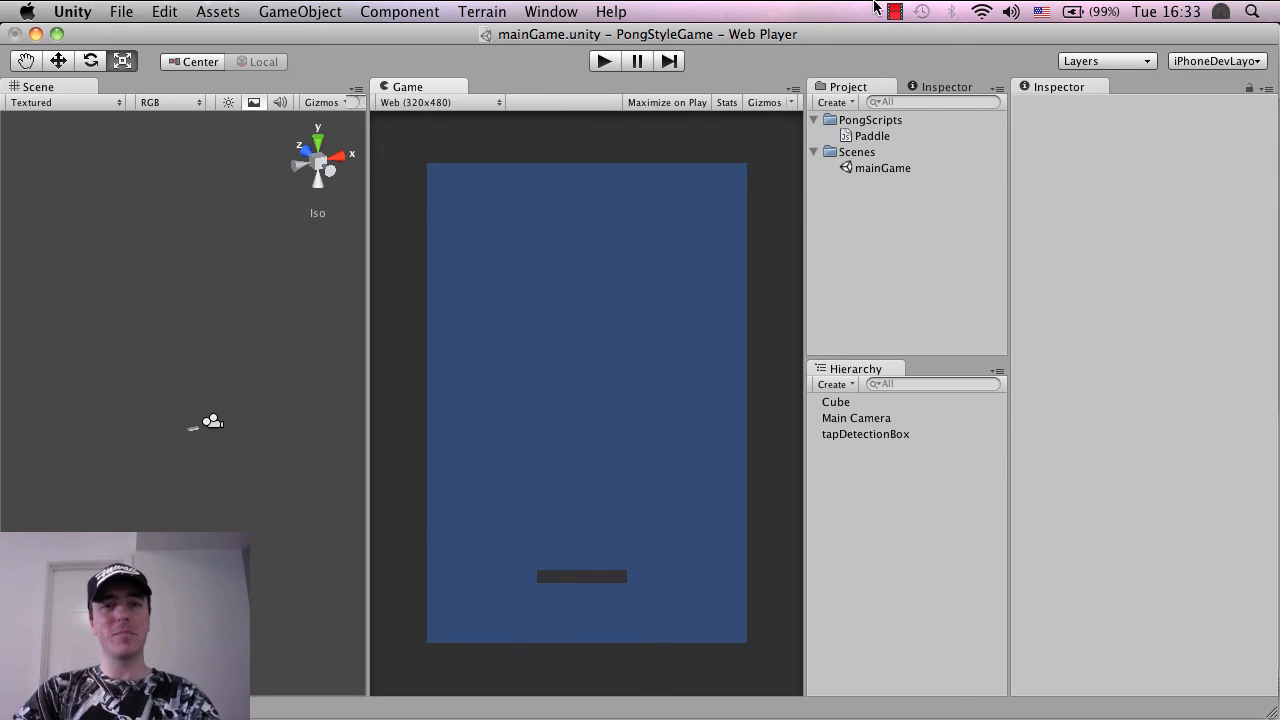